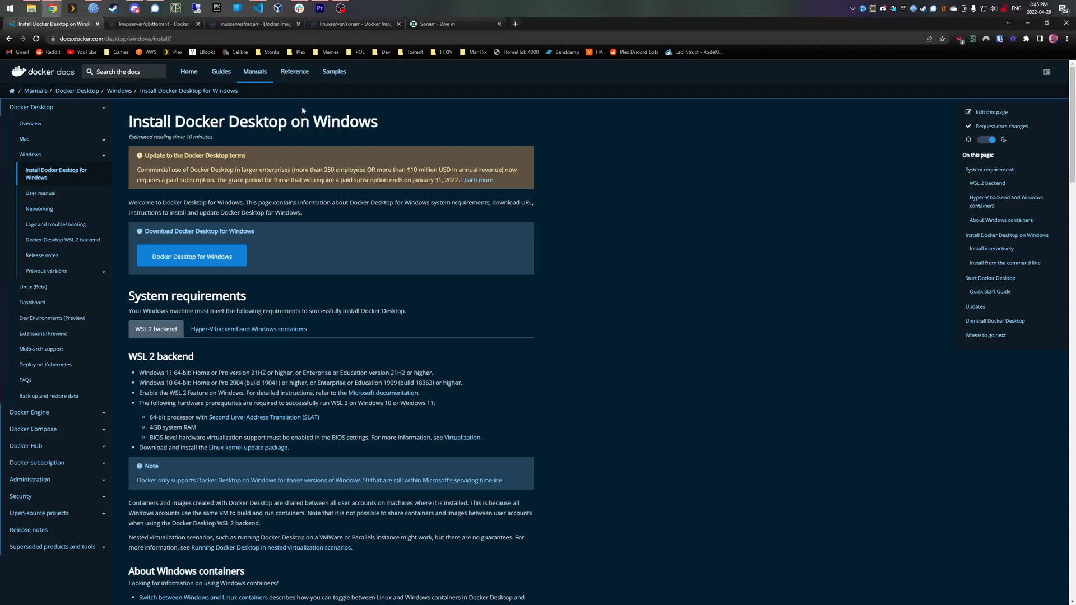
Browse Sonarr's Linux, macOS and Docker install instructions, then return to the Docker Desktop guide
left_click(453, 24)
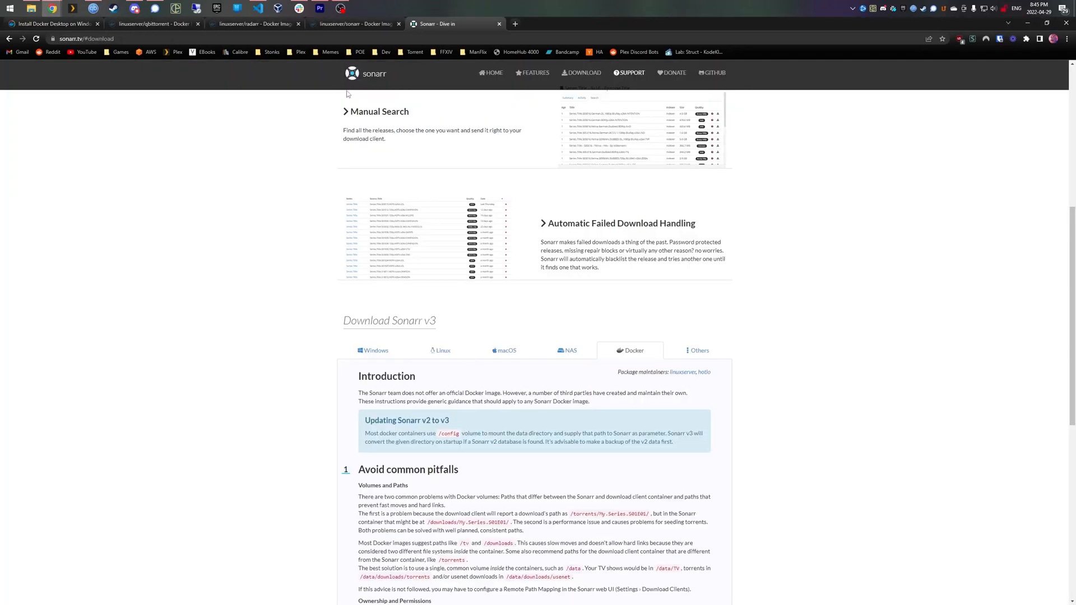
scroll("down", 3)
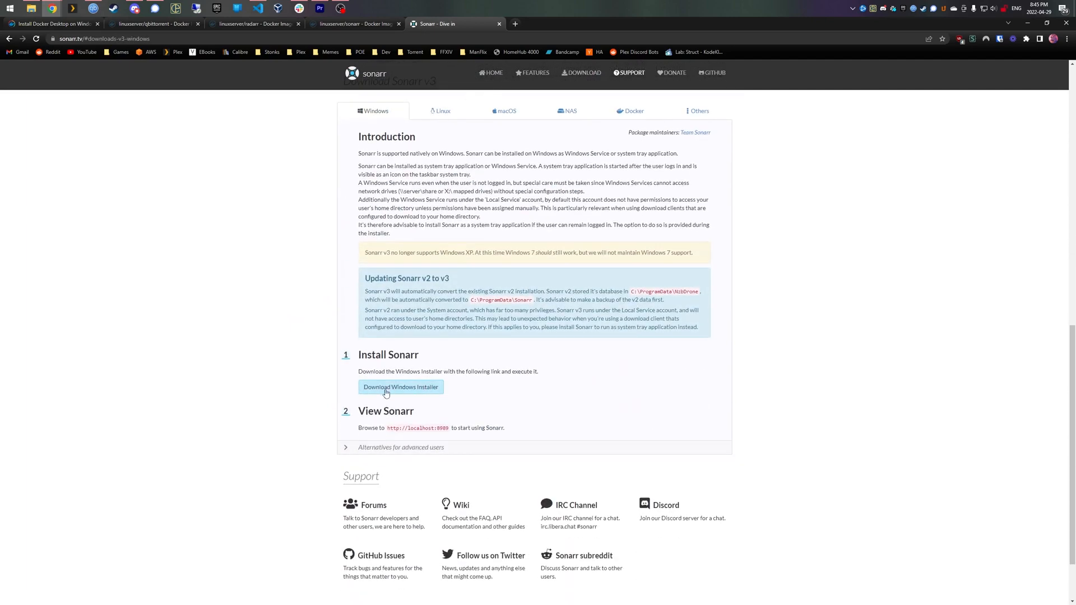
left_click(441, 111)
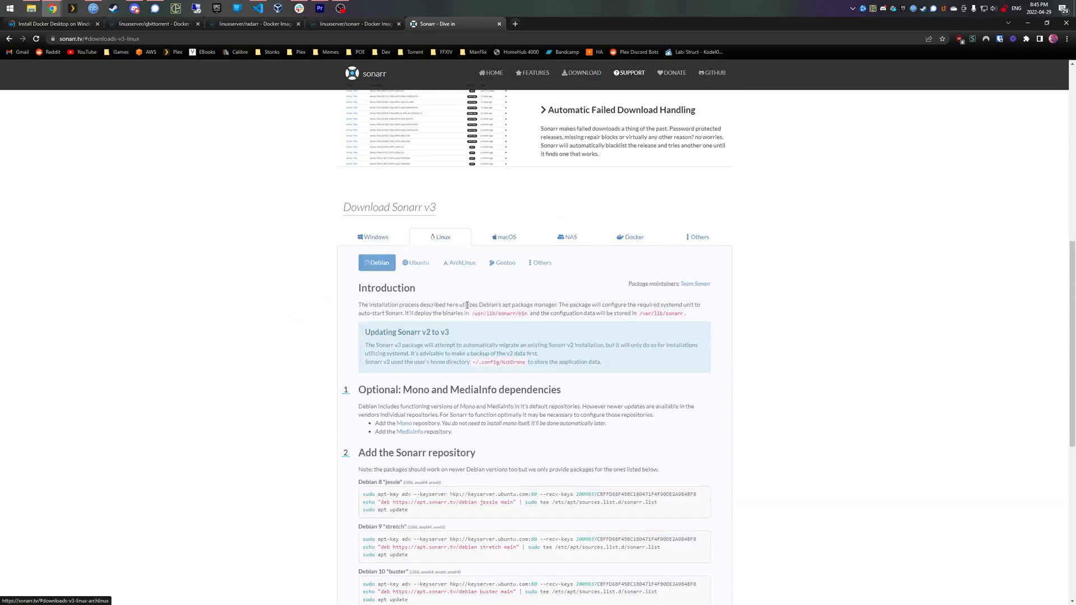
left_click(504, 237)
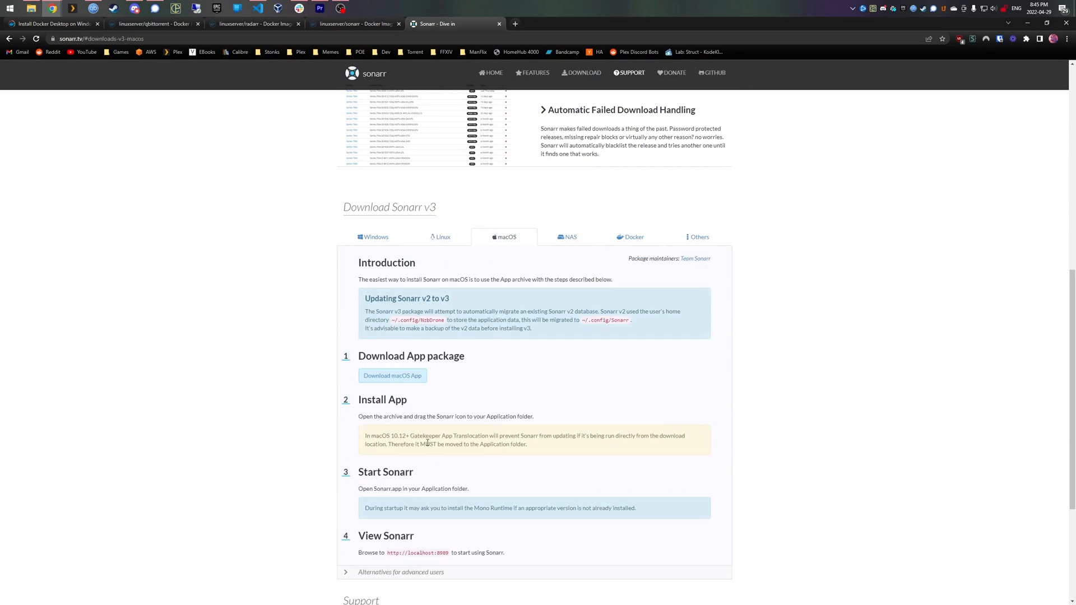
left_click(629, 236)
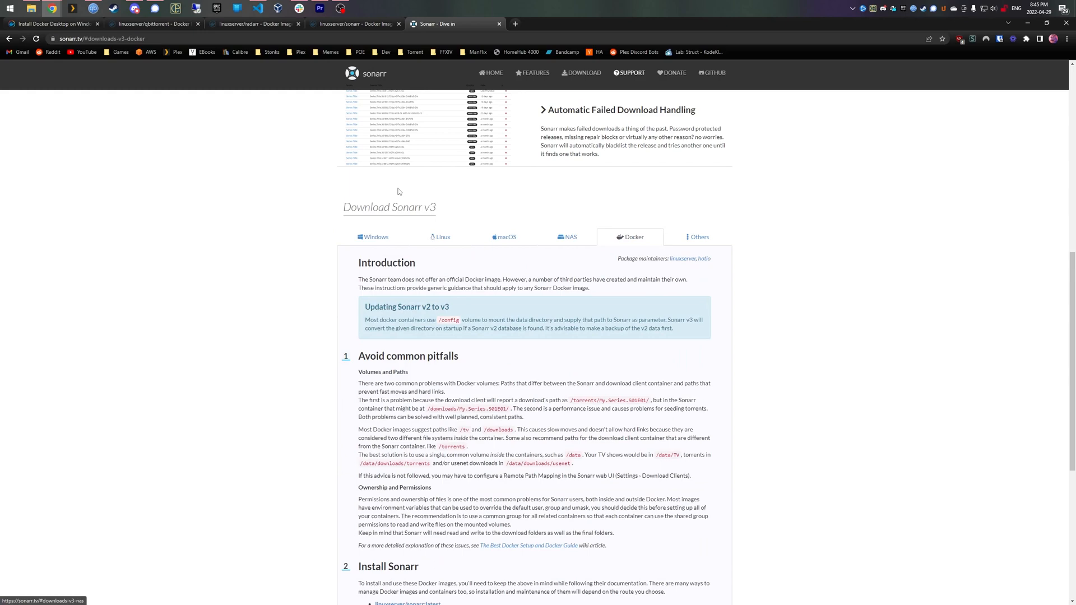
left_click(52, 24)
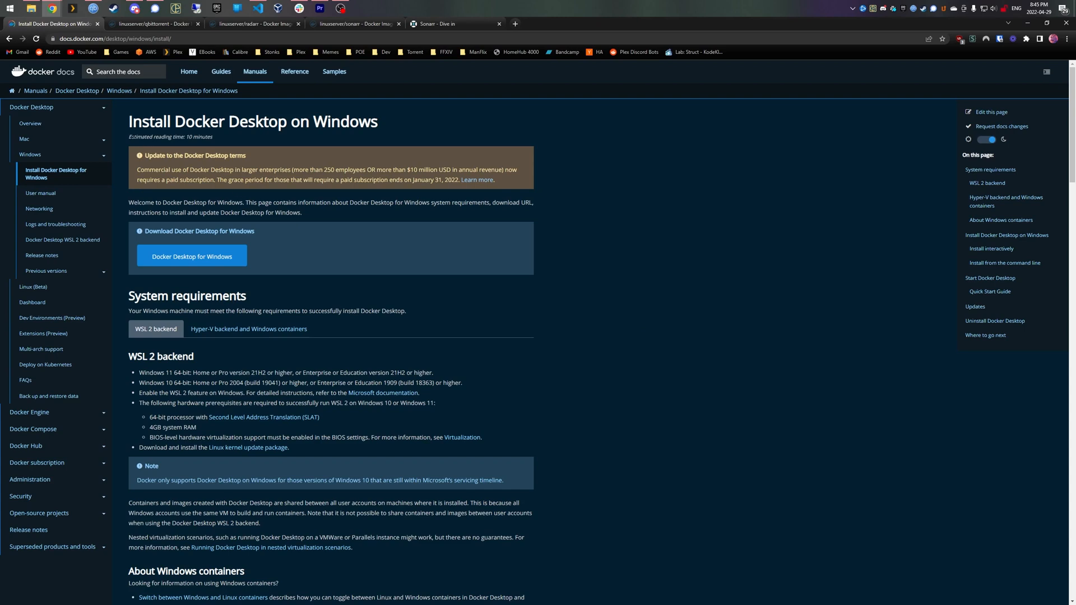
scroll("down", 3)
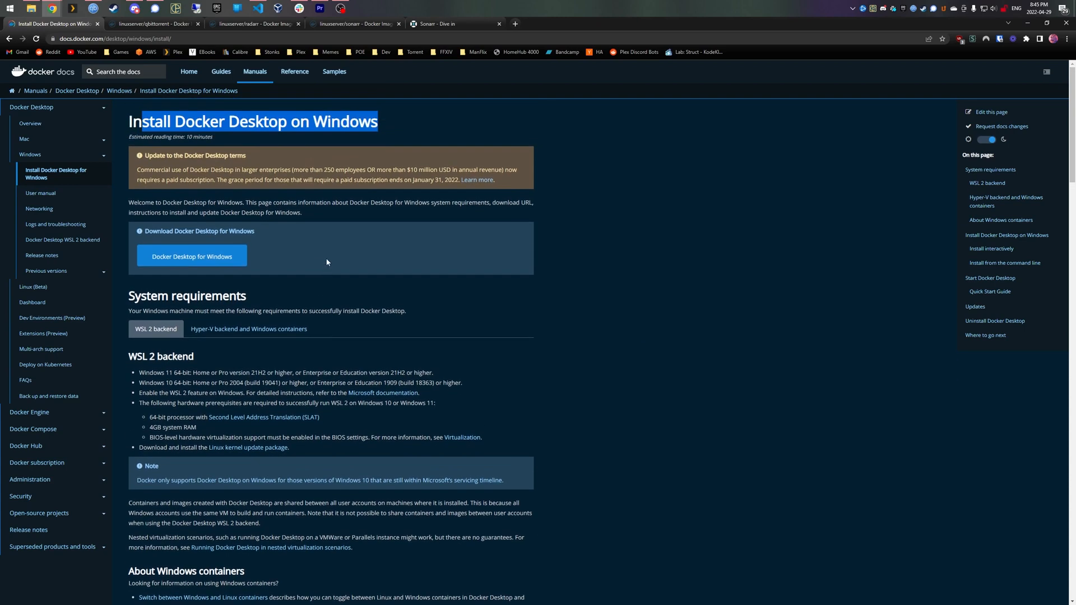
mouse_move(266, 283)
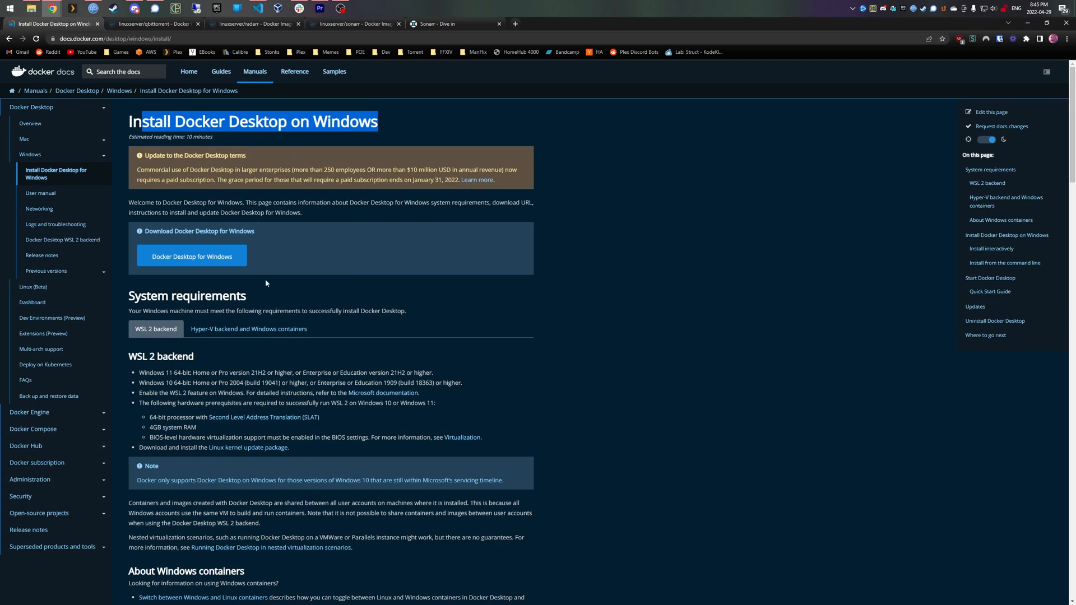
mouse_move(229, 280)
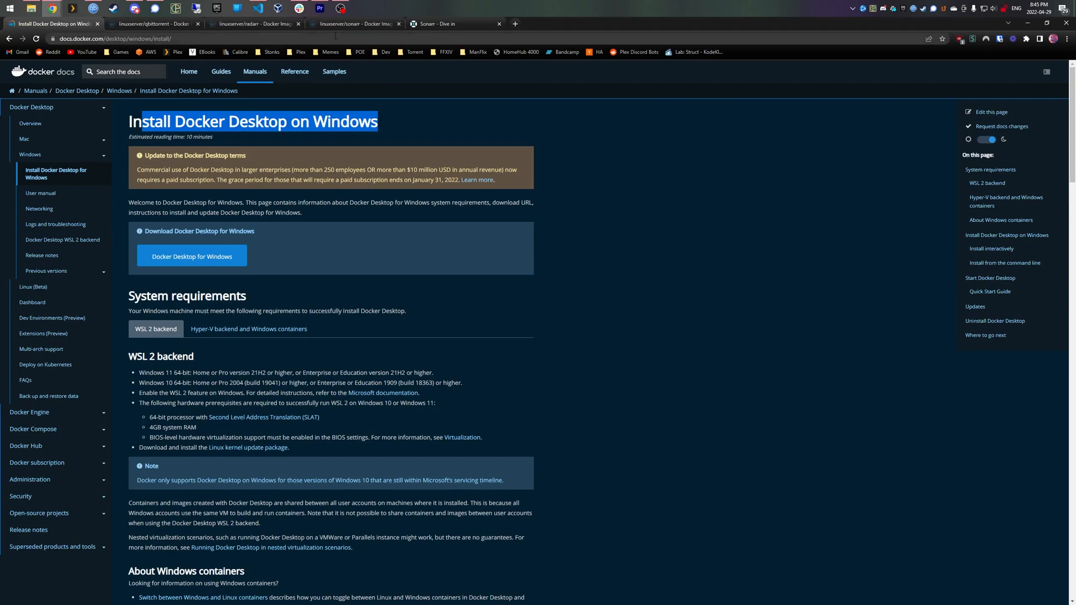
Copy the linuxserver/sonarr docker-compose example into docker-compose.yaml
left_click(357, 24)
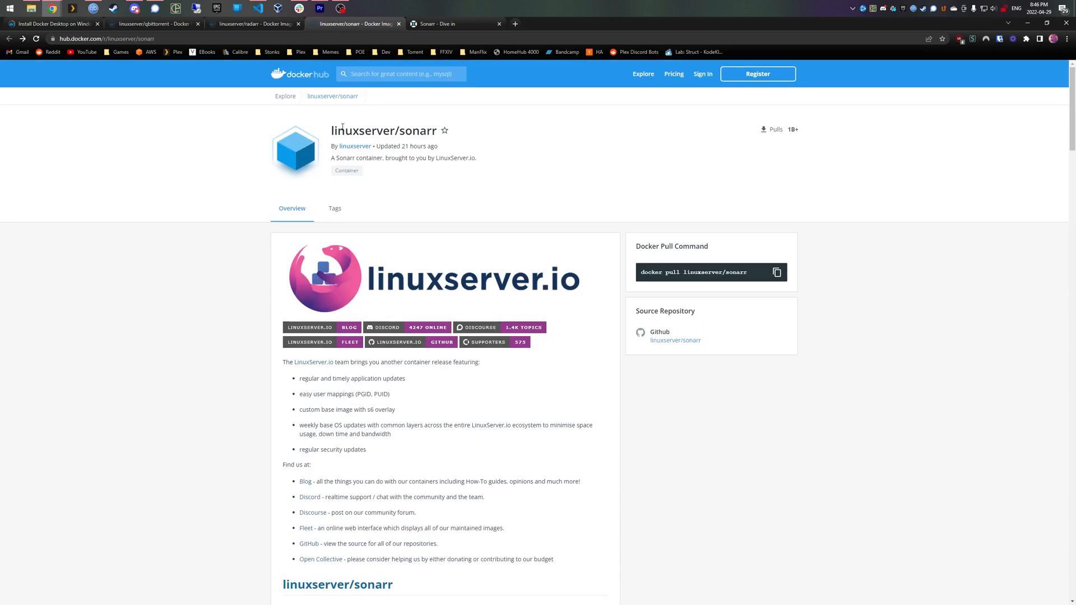
scroll("down", 3)
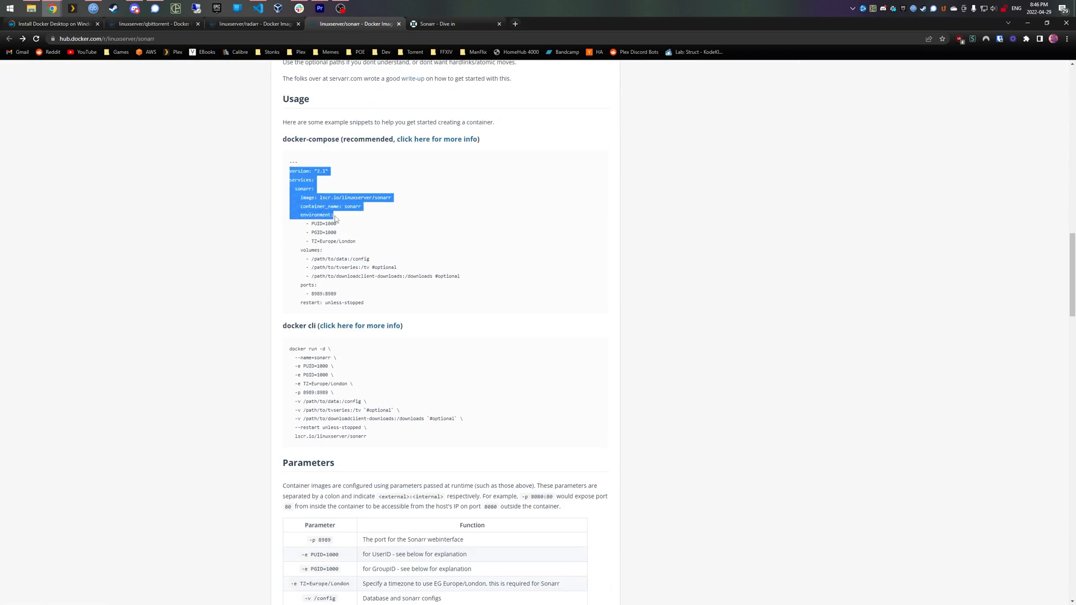
left_click_drag(333, 214, 364, 302)
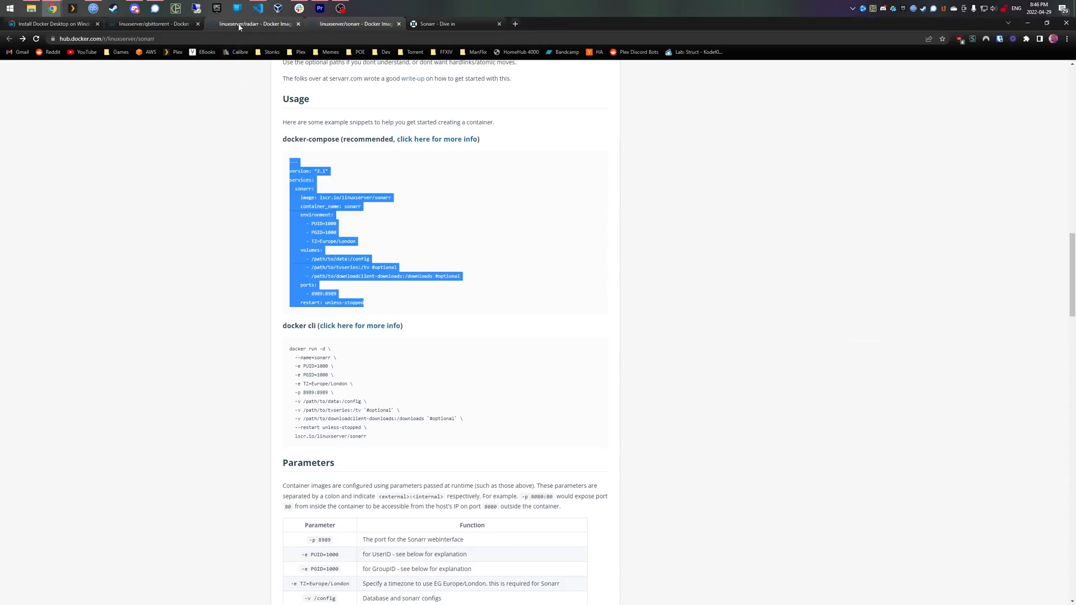
left_click(155, 23)
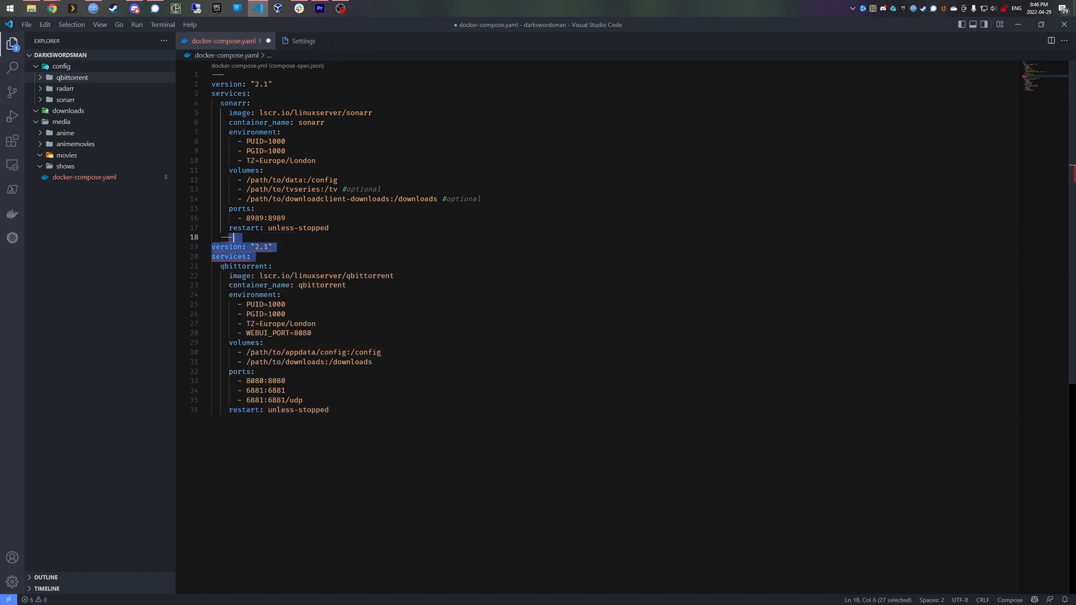
Delete the duplicate version/services header and set sonarr's config volume to ./config/sonarr:/config
key("Delete")
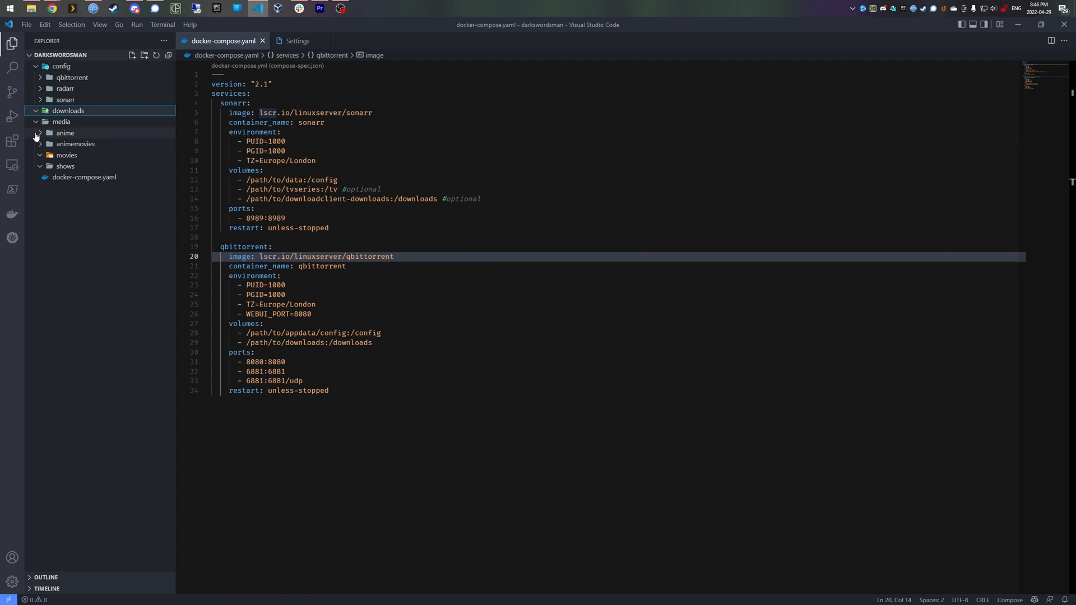
left_click(65, 132)
type("m")
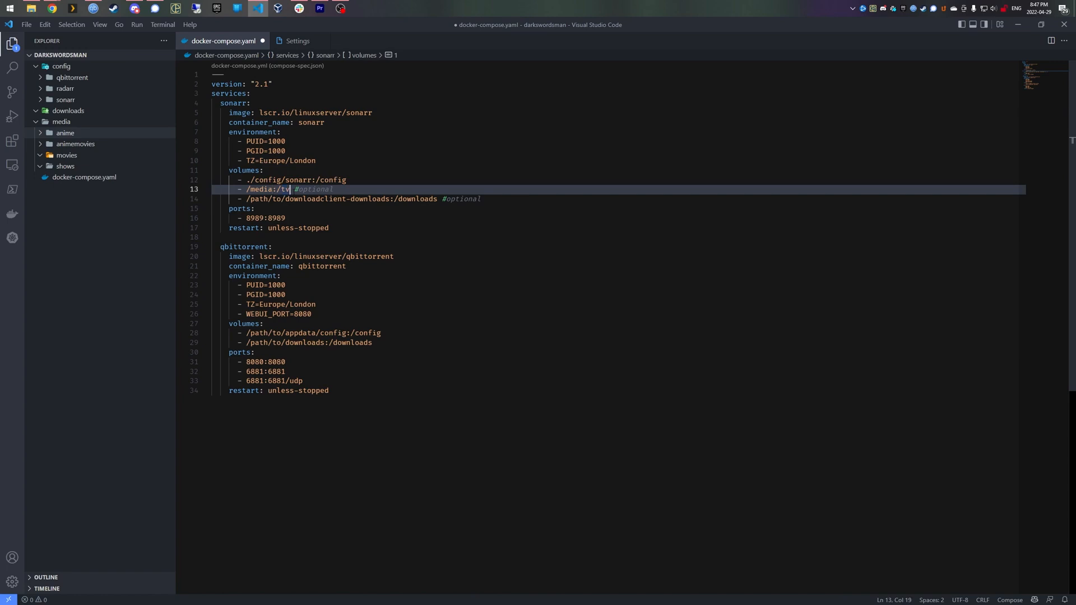
Map sonarr to ./media and ./downloads, and qbittorrent to ./config/qbittorrent and ./downloads
type("edia")
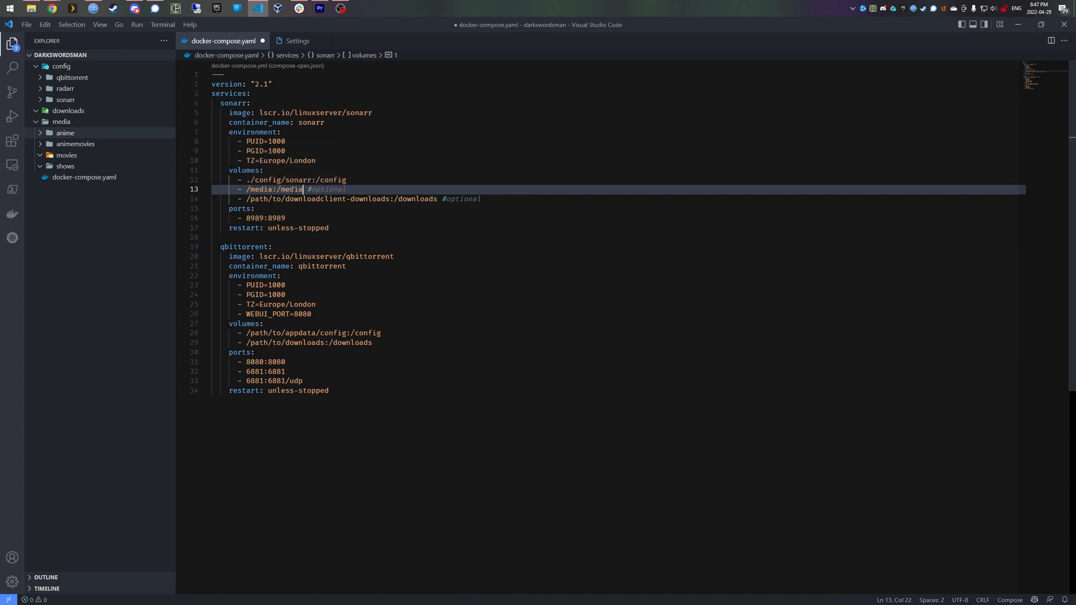
left_click_drag(247, 198, 344, 198)
type(".")
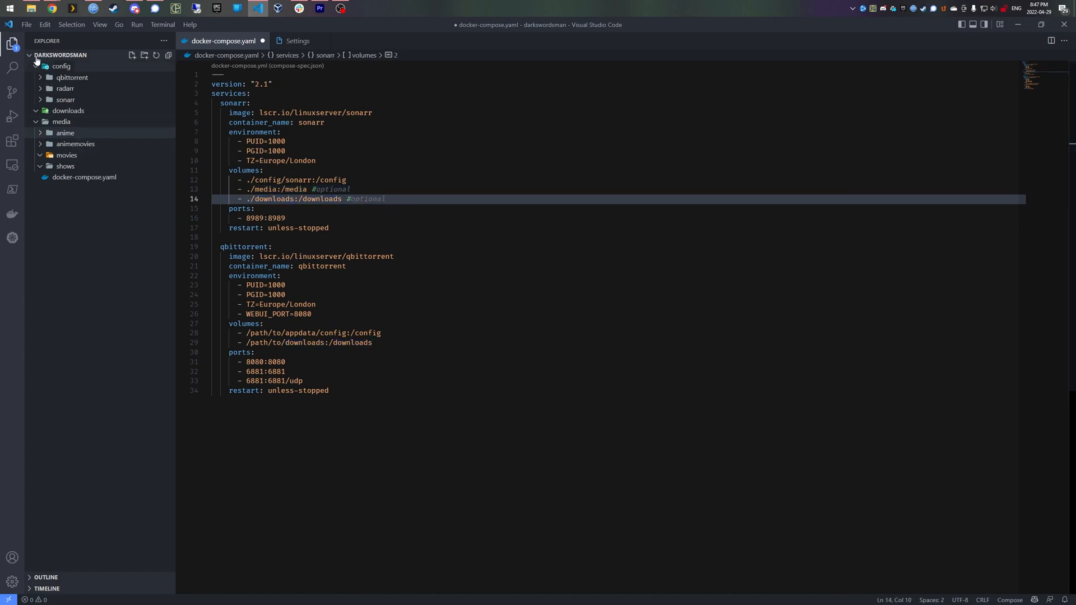
left_click(68, 110)
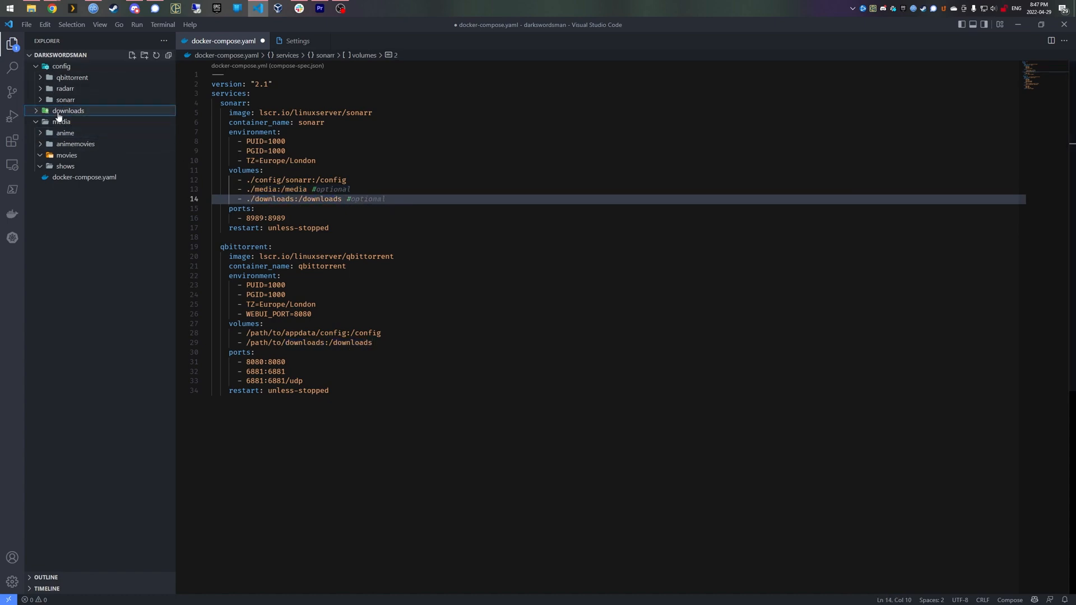
left_click(68, 110)
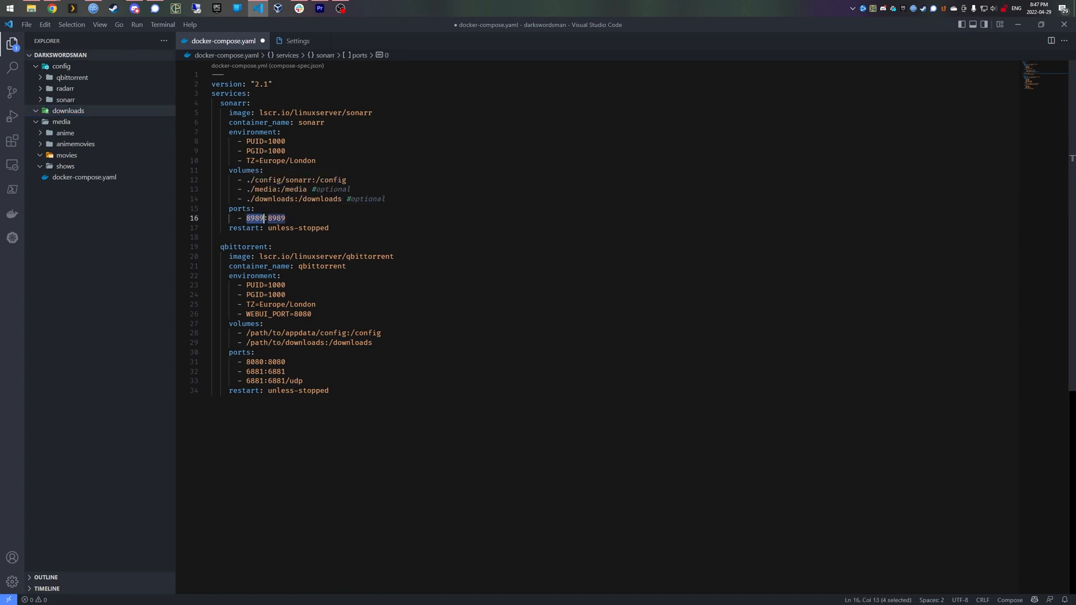
left_click(248, 333)
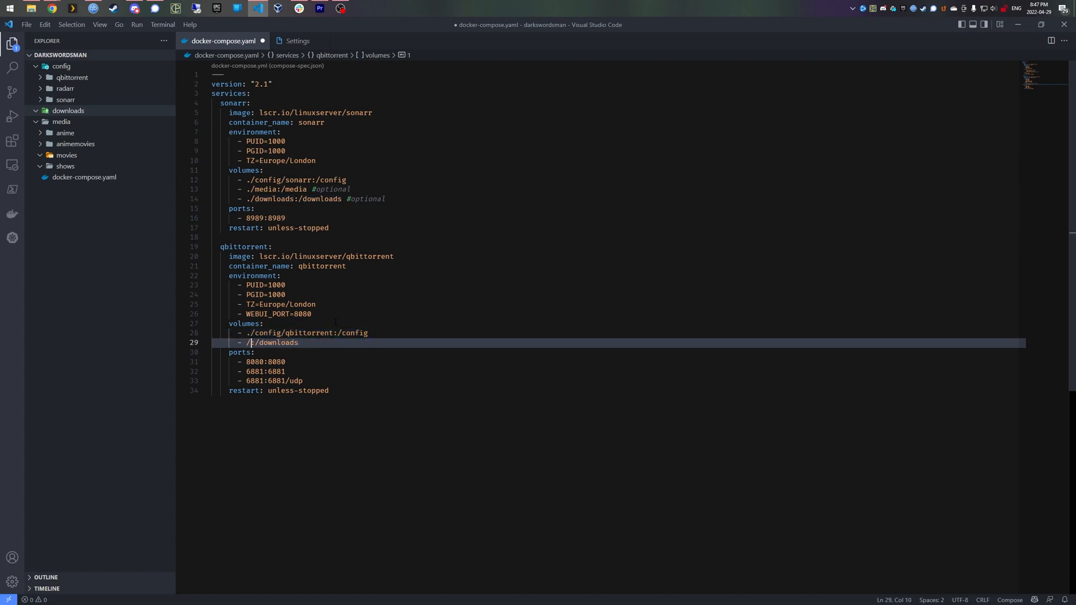
type("./downloads")
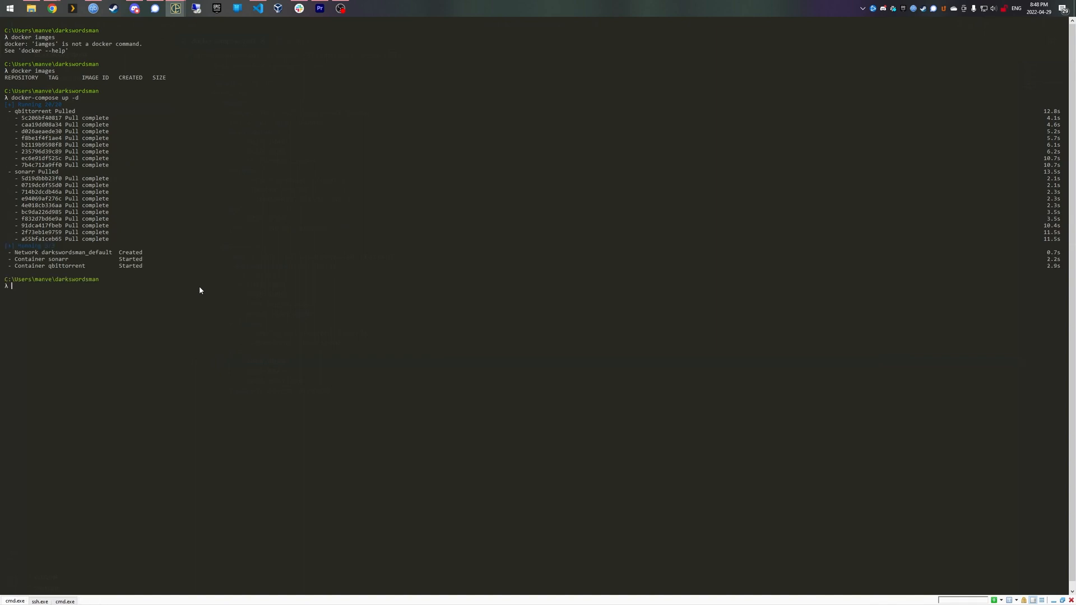
Run docker-compose up -d to pull and start the sonarr and qbittorrent containers
type("docker p")
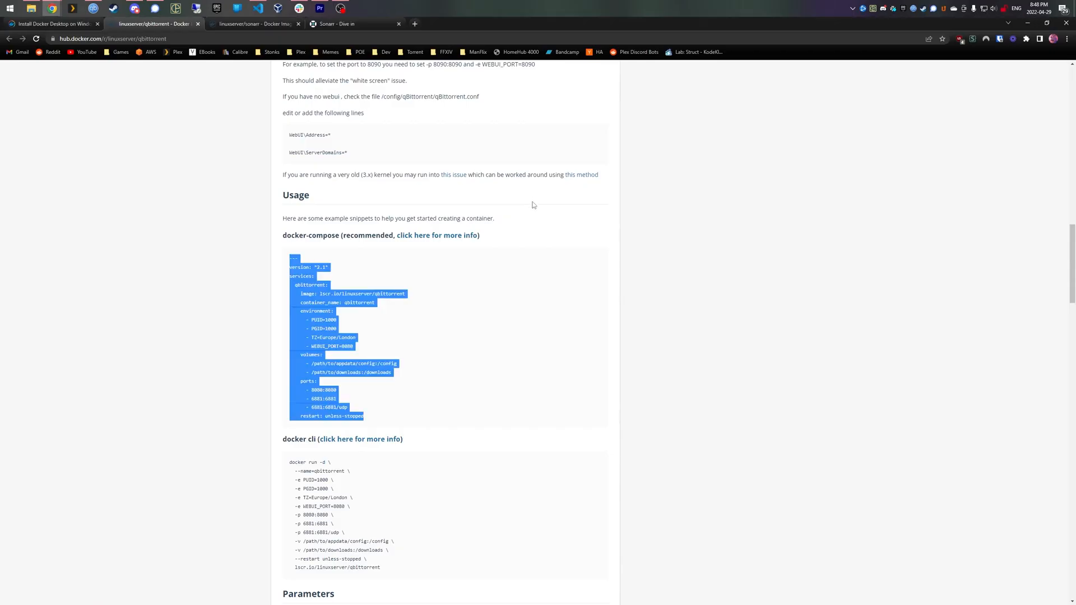
Load Sonarr at localhost:8989, confirm qBittorrent's login at localhost:8080, and open Sonarr Settings
type("localhost:8080")
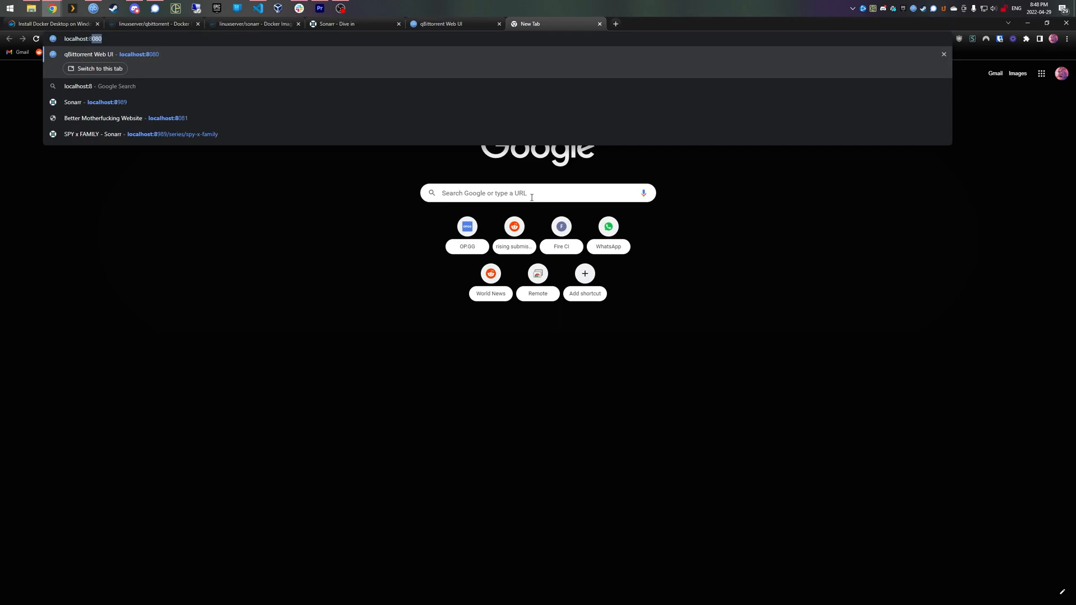
left_click(93, 102)
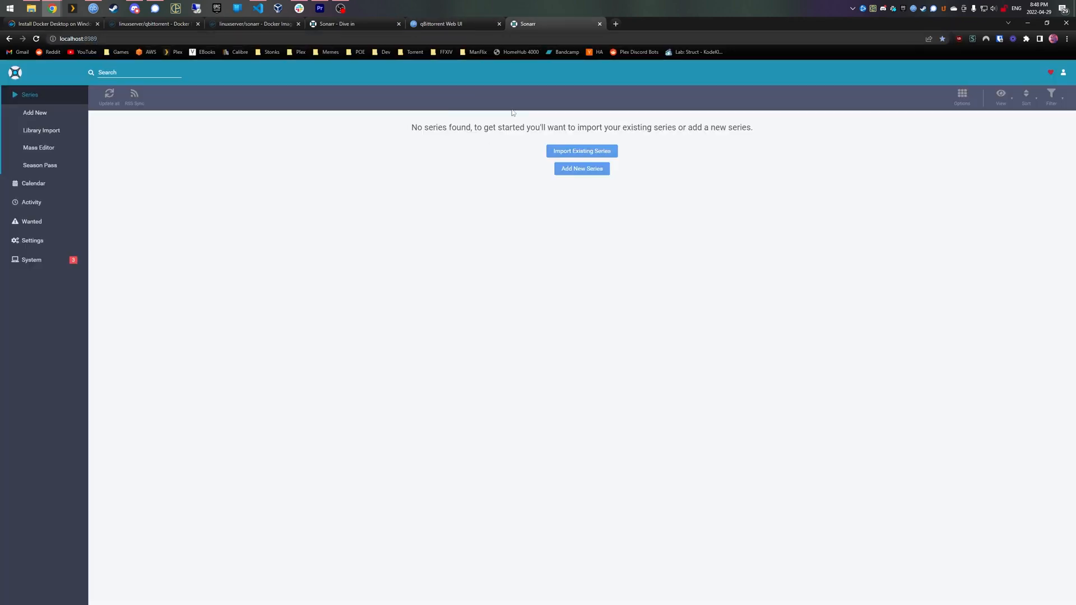
left_click(453, 24)
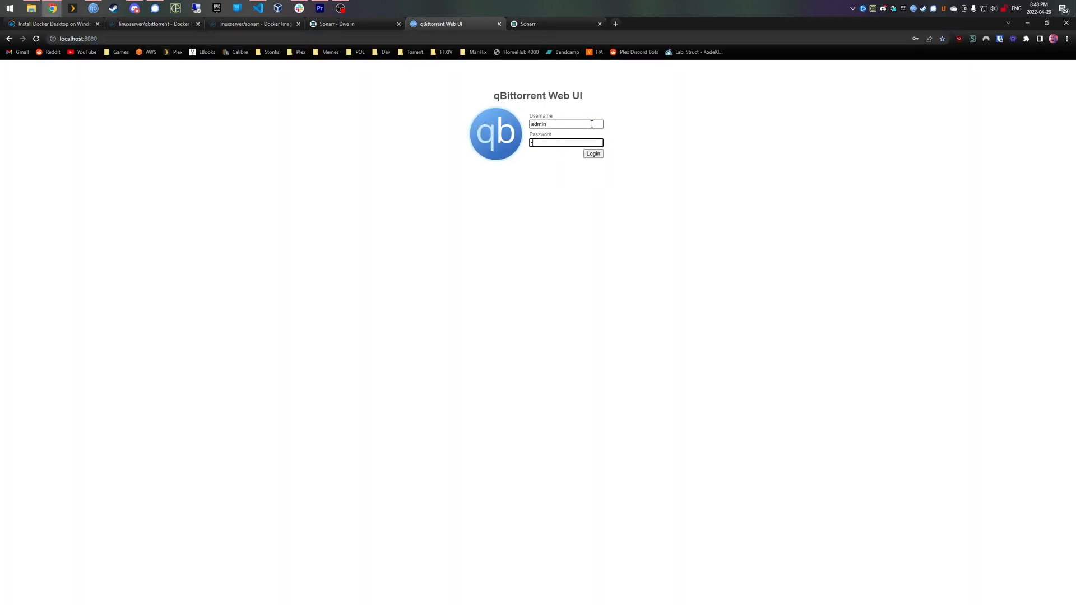
left_click(554, 24)
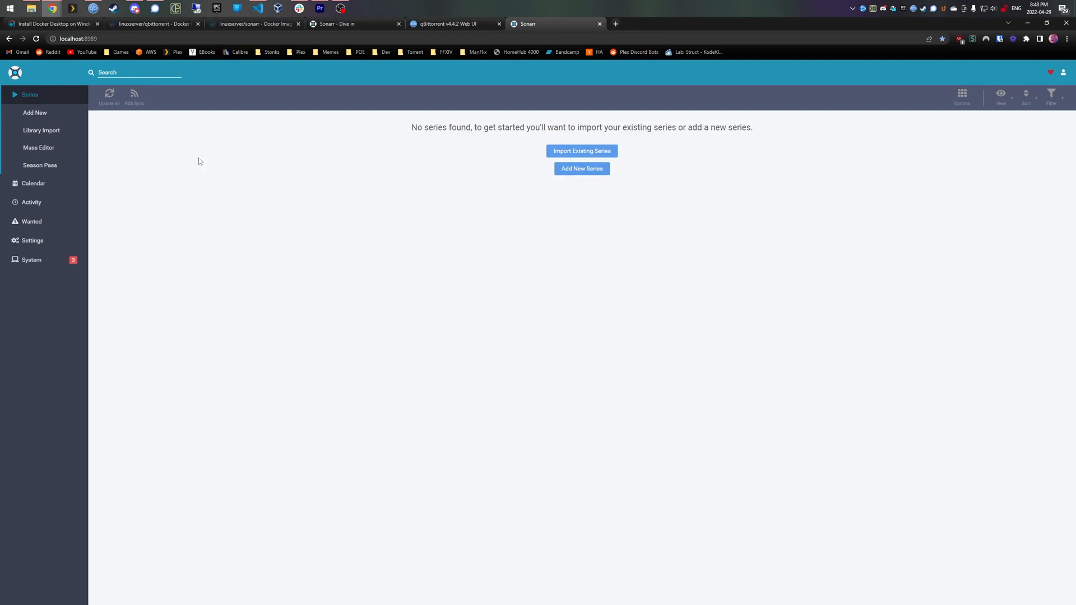
left_click(33, 240)
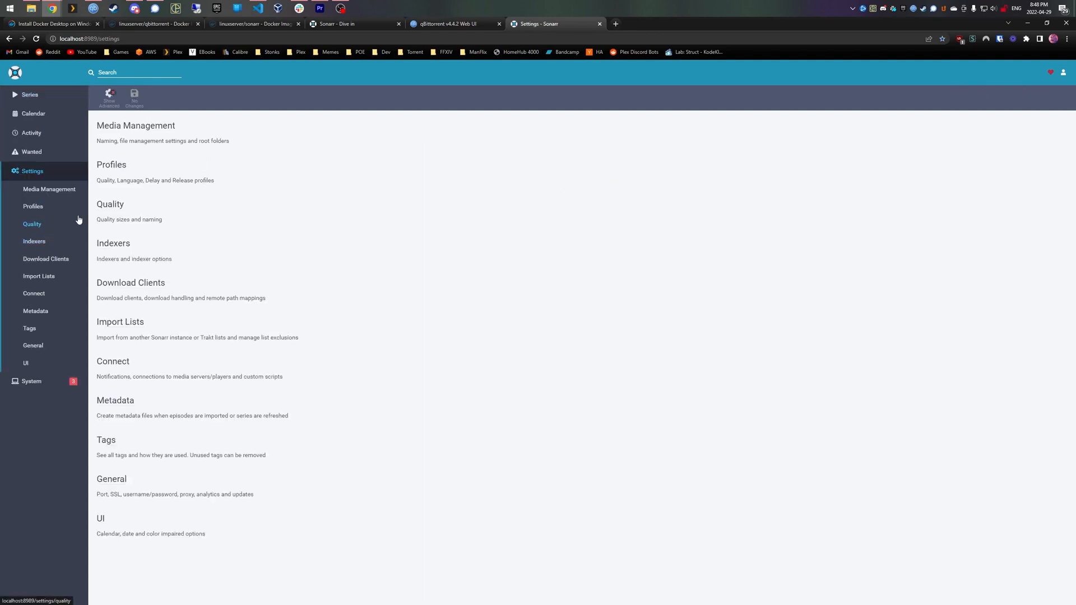
left_click(34, 241)
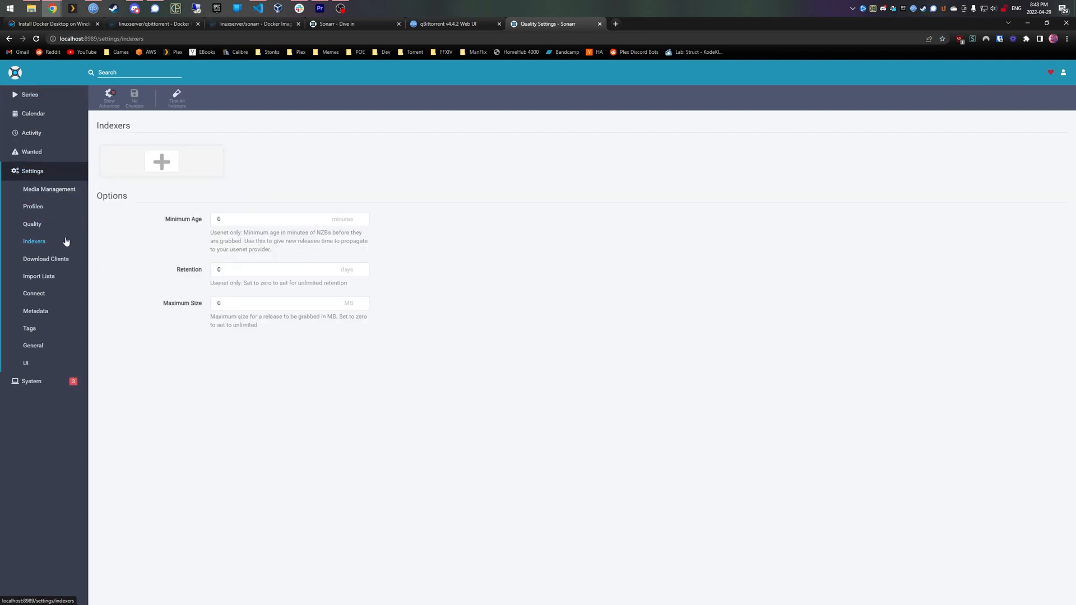
left_click(162, 162)
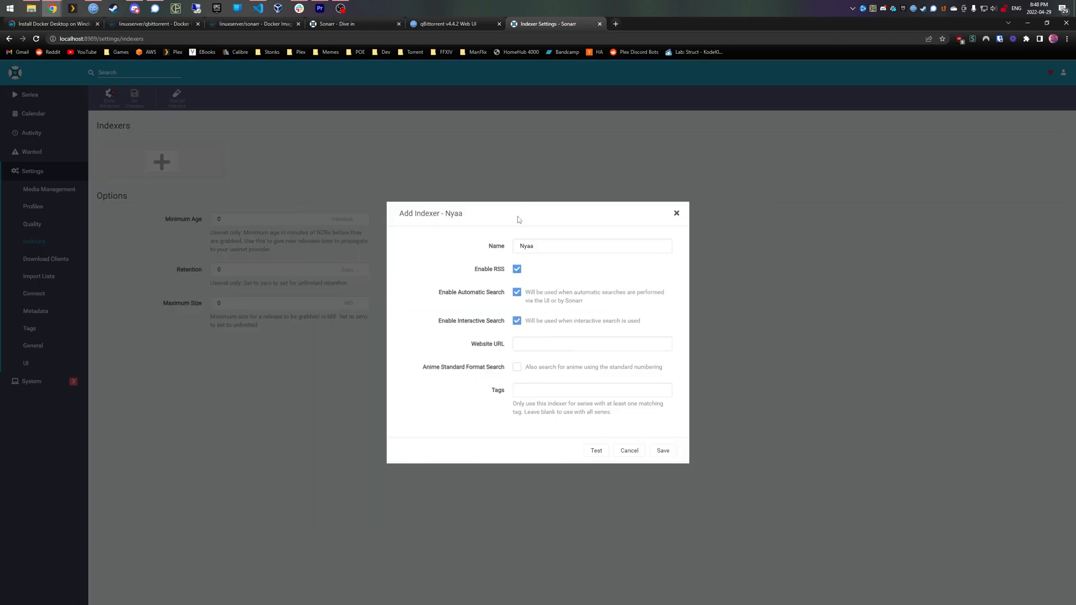
type("nyaa.si")
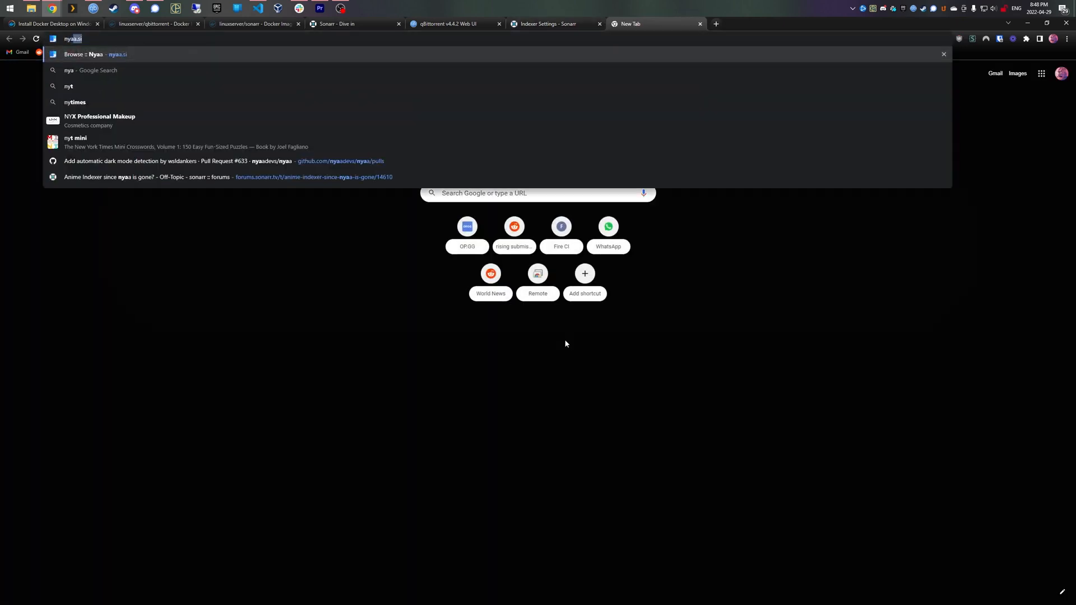
left_click(552, 24)
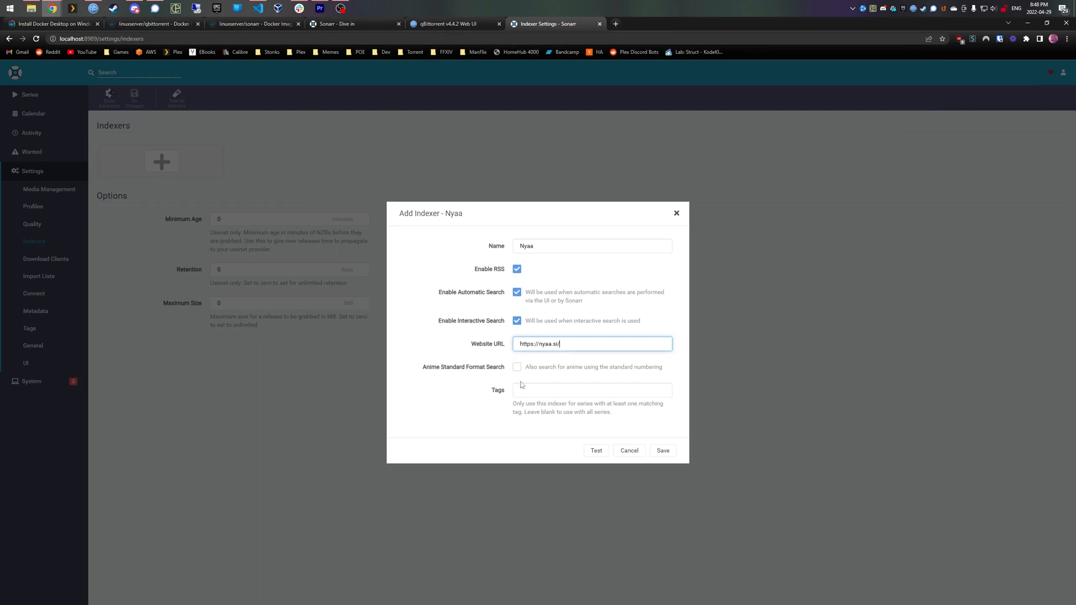
left_click(661, 450)
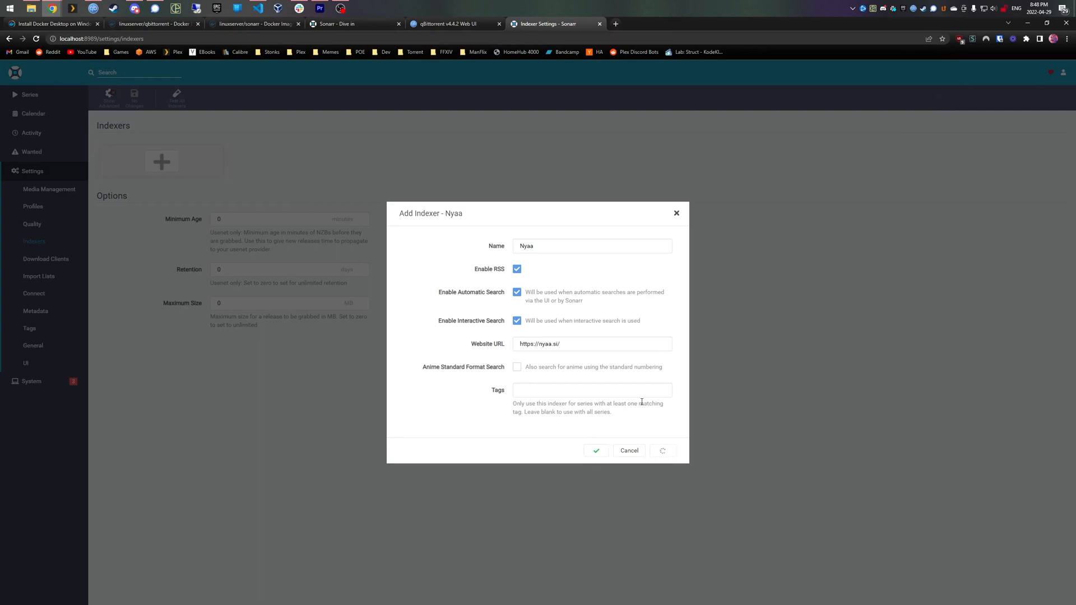
left_click(595, 450)
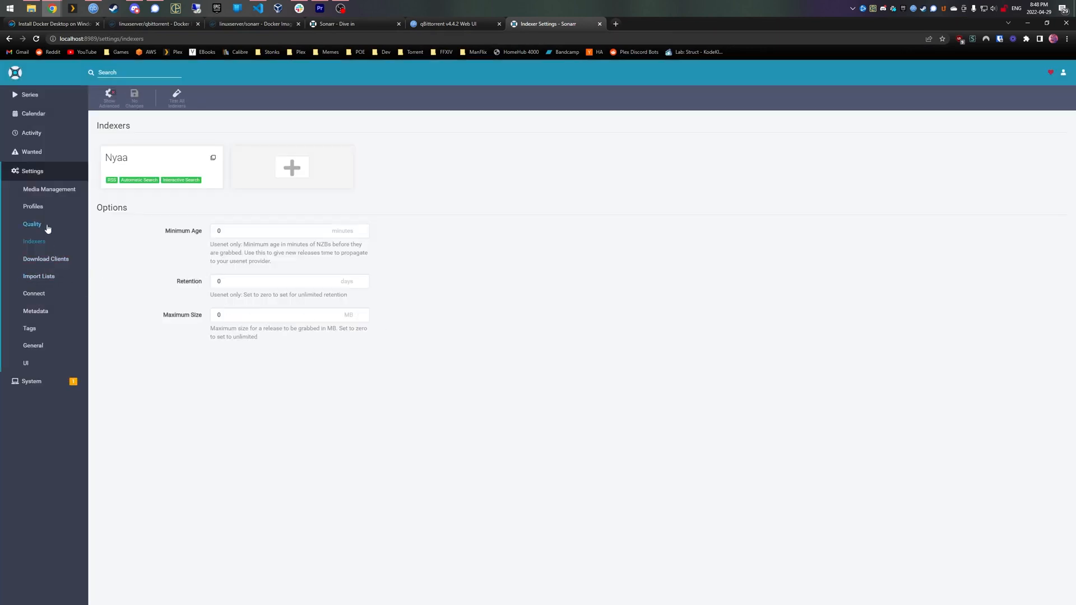
left_click(46, 259)
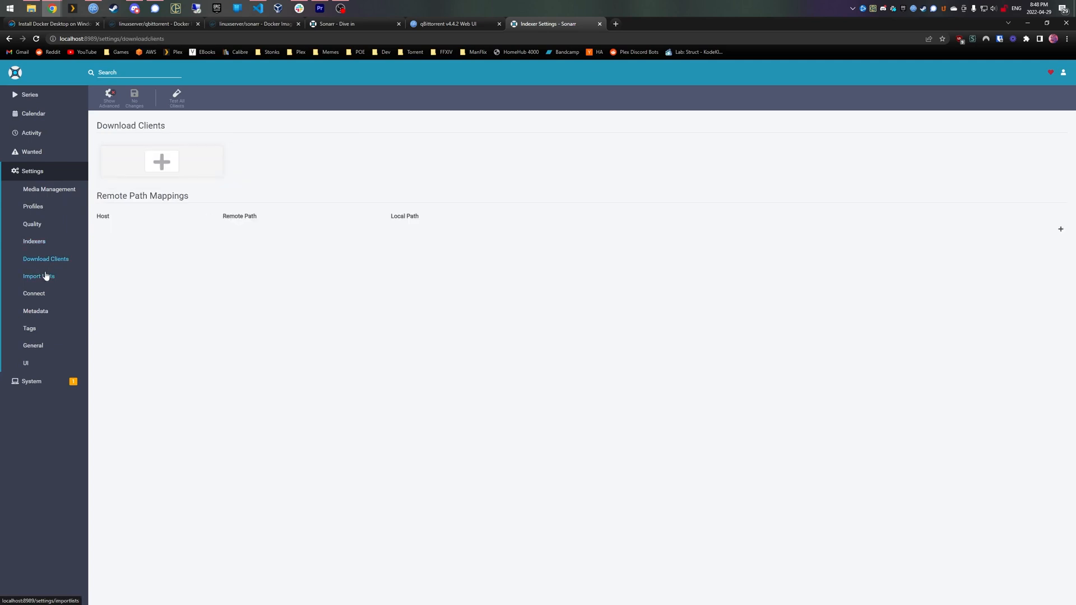
Start a qBittorrent download client named qt with host localhost and port 8080
left_click(161, 162)
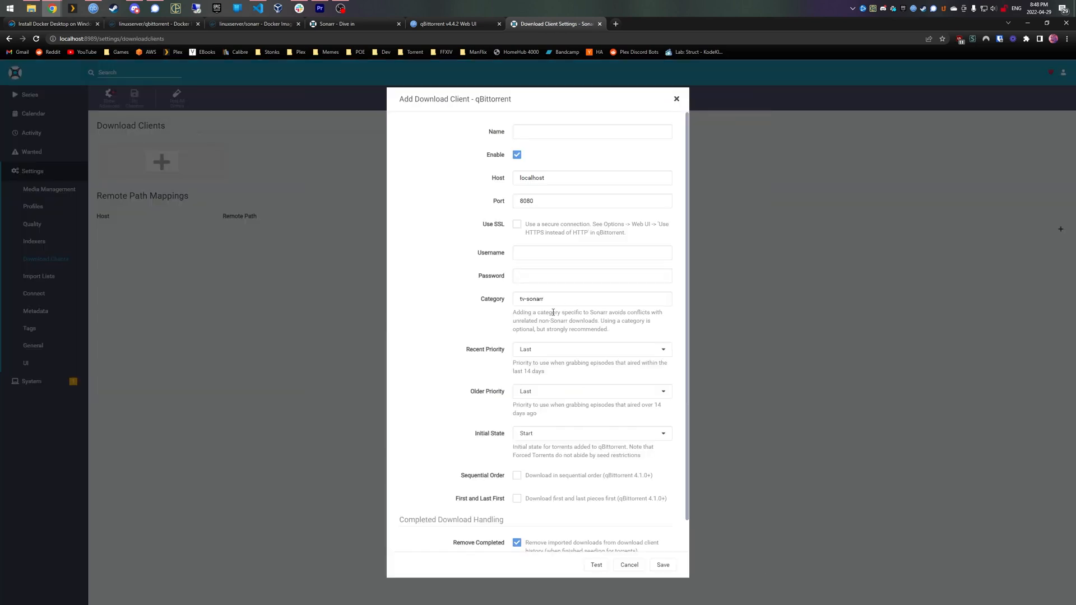
type("q")
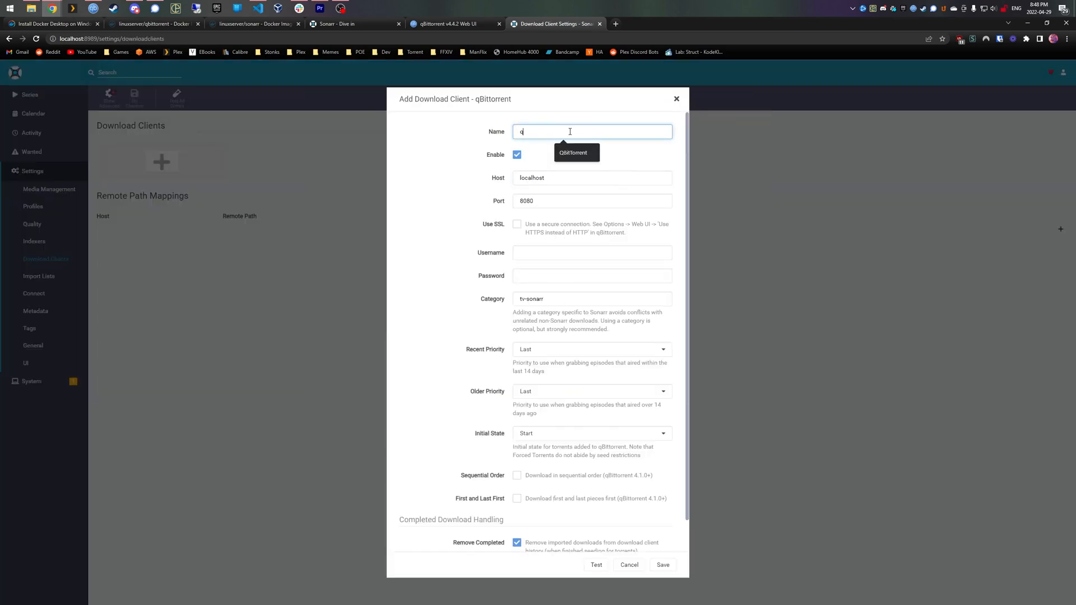
type("b")
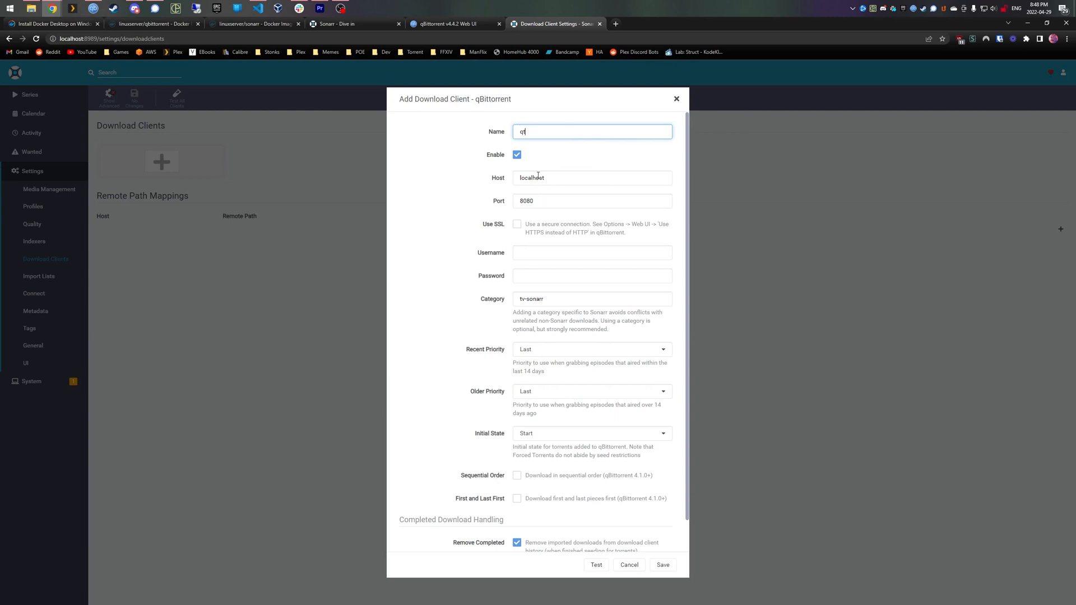
left_click(592, 200)
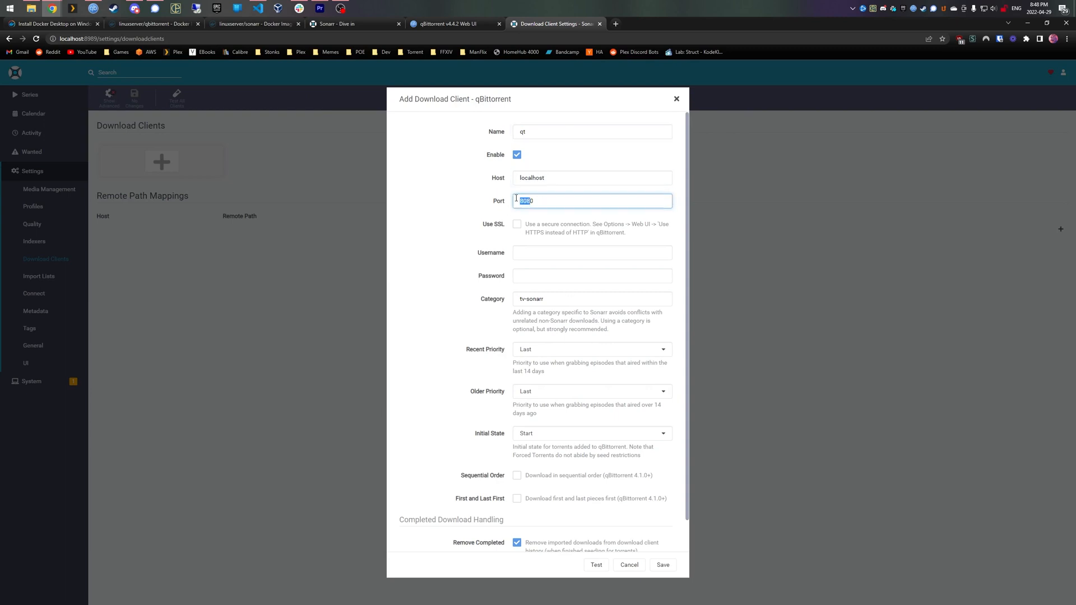
left_click(595, 565)
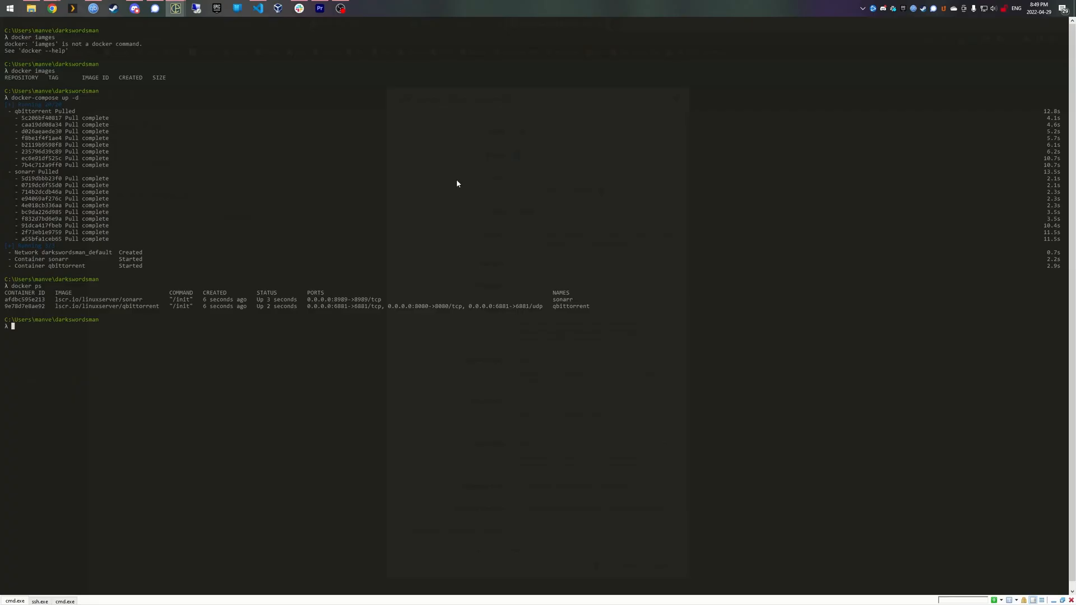
Run ipconfig to list the adapter IPv4 addresses, including 192.168.56.1
type("ipconfig")
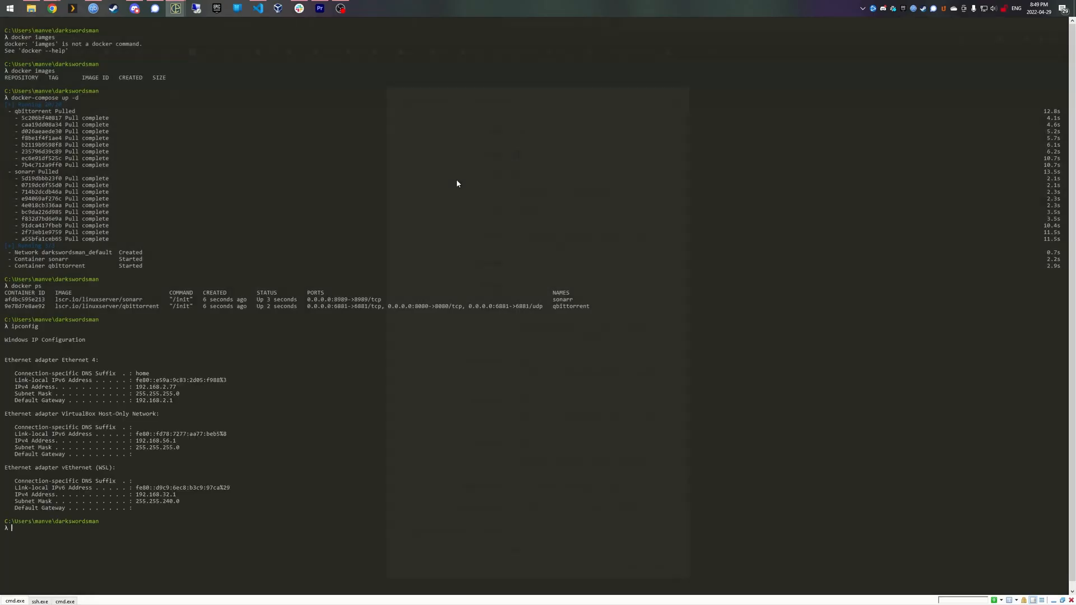
mouse_move(16, 343)
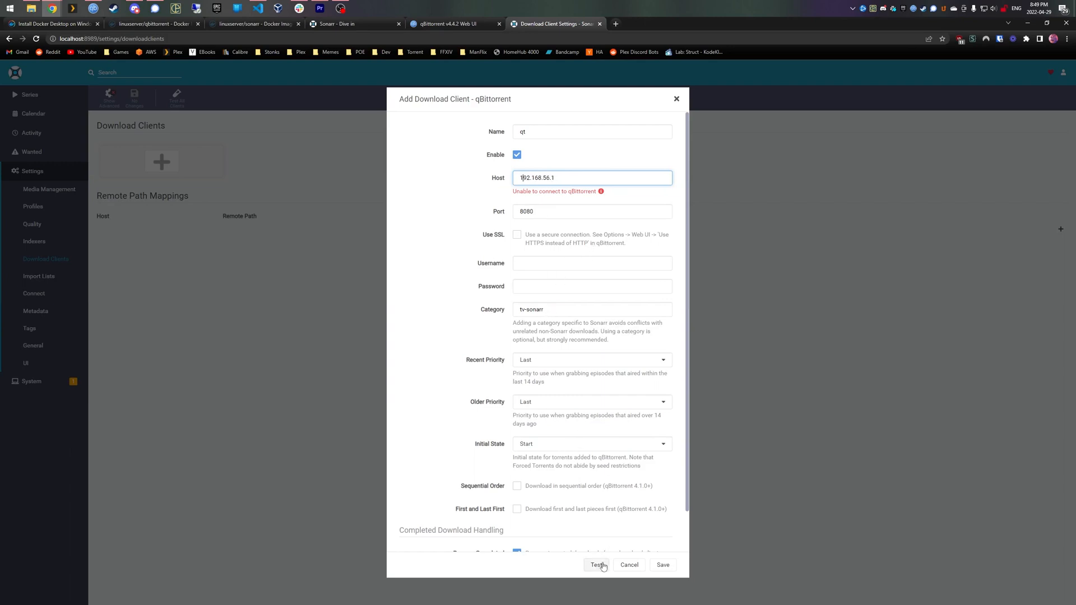
Point the qt client at 192.168.56.1:8080, add login credentials, test and save
left_click(592, 252)
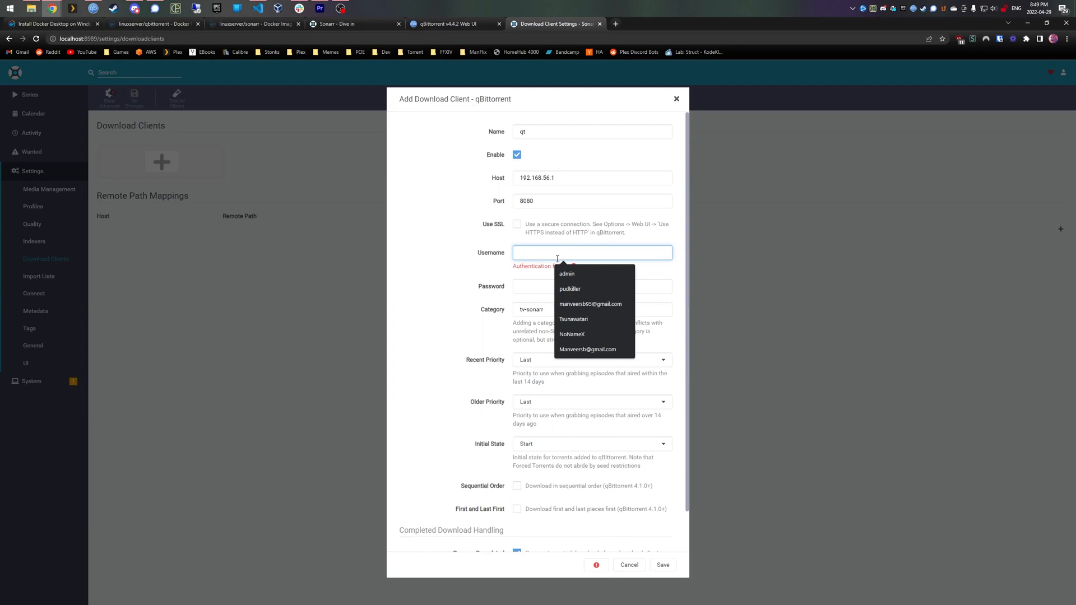
left_click(566, 273)
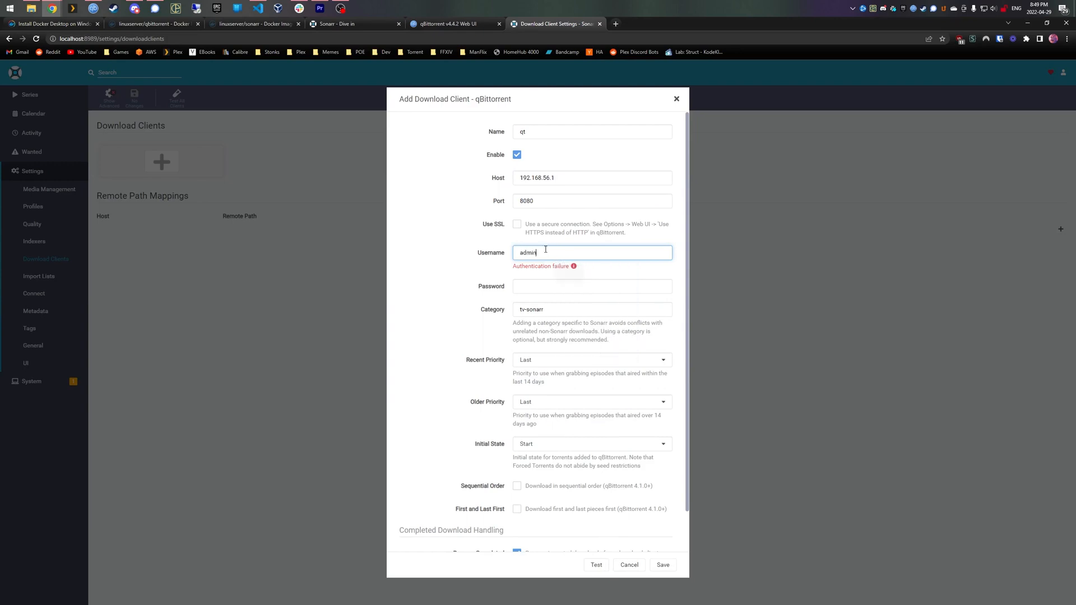
double_click(528, 252)
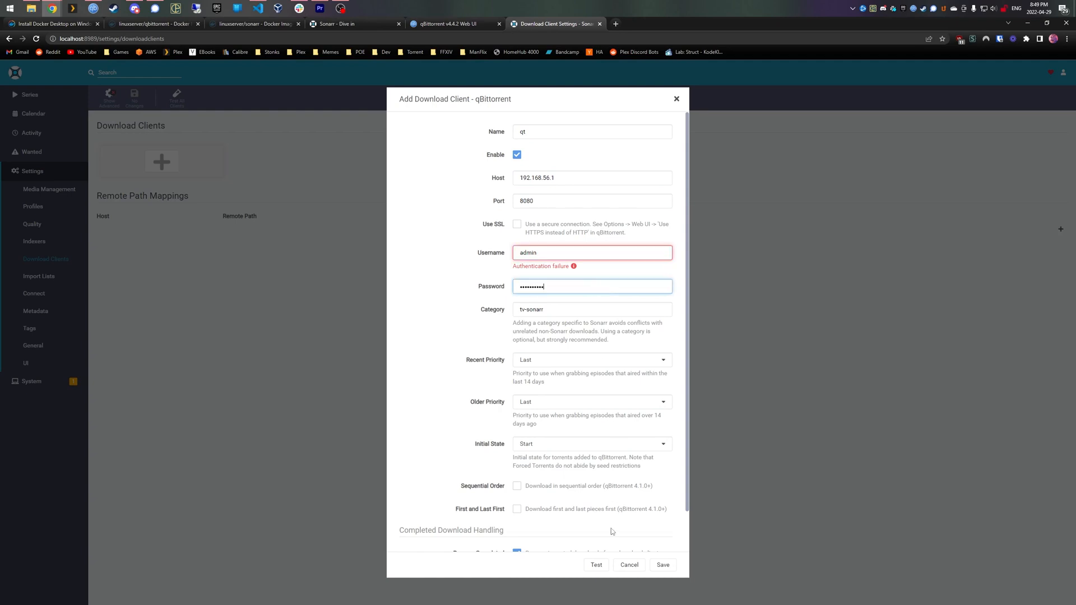
left_click(660, 565)
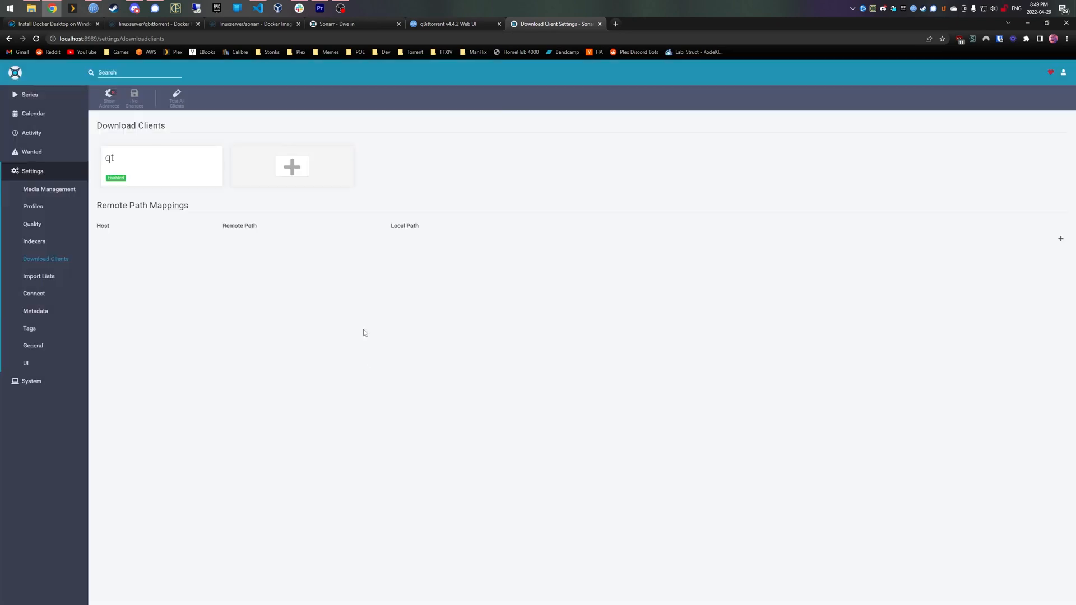
left_click(49, 189)
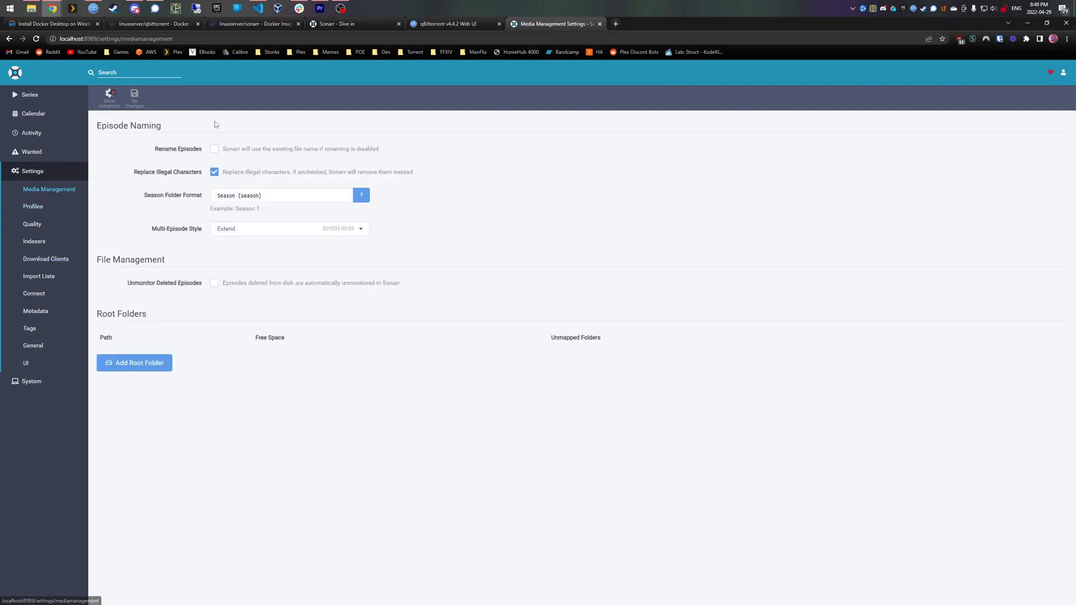
Enable Rename Episodes and delete {Quality Full} from the Standard Episode Format
left_click(214, 149)
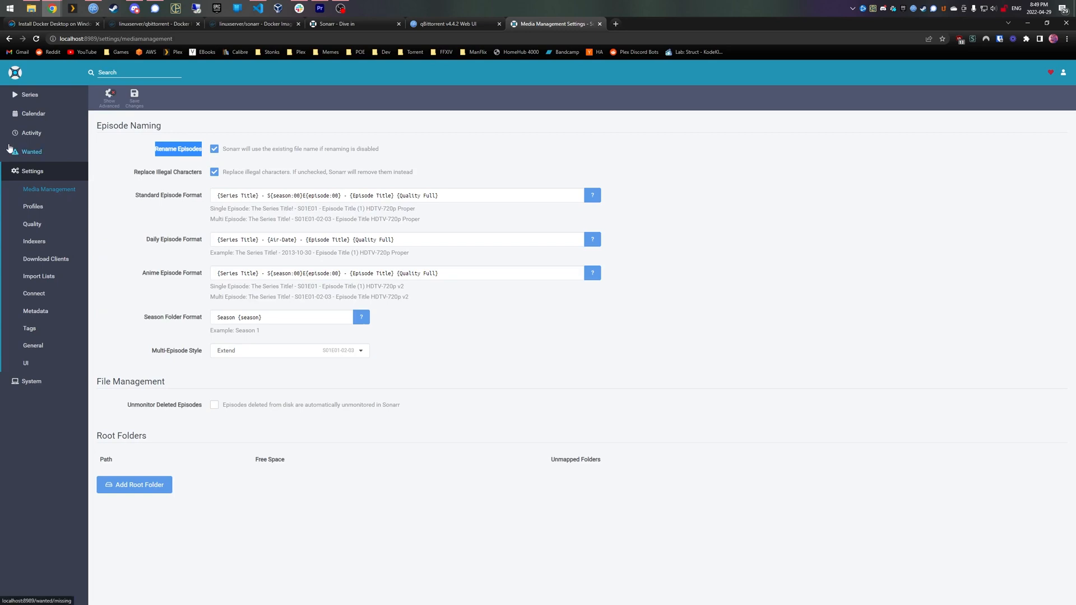
mouse_move(247, 189)
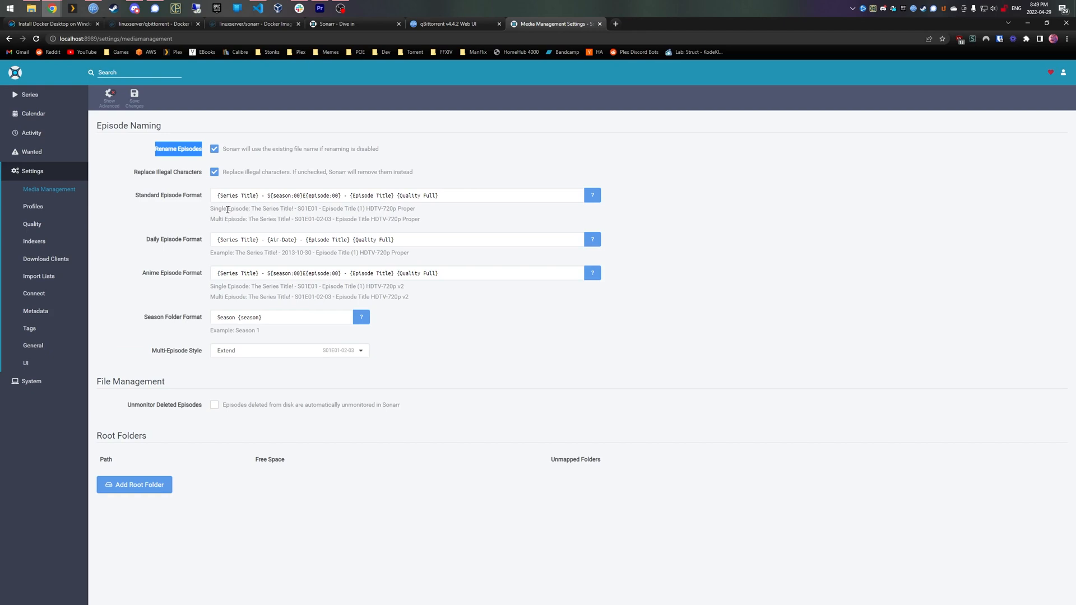
double_click(308, 208)
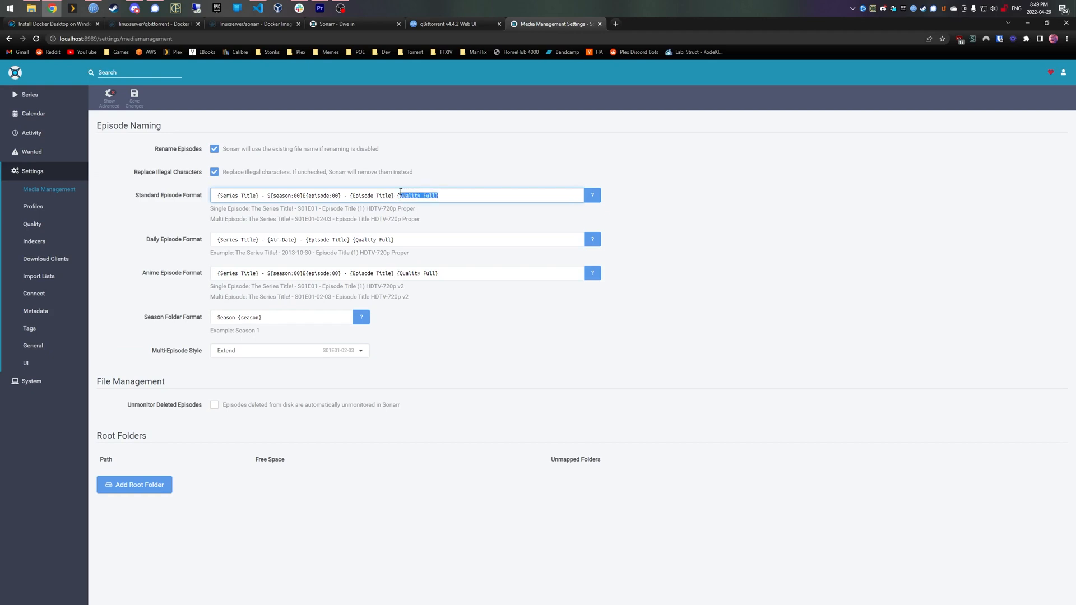
key("Delete")
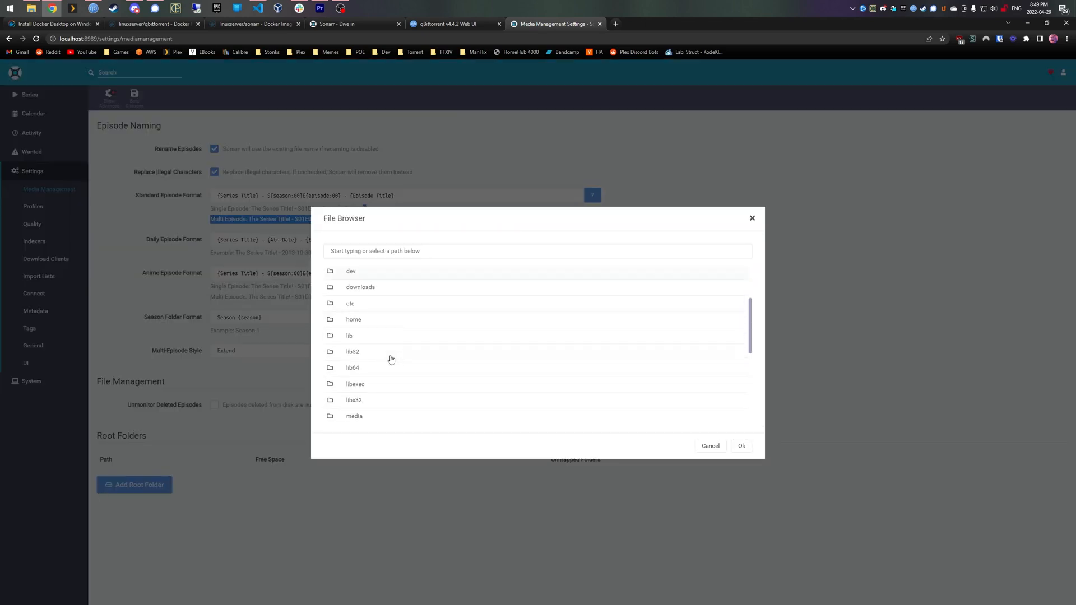
Add /media/anime as a root folder and go to Add New series
scroll("down", 3)
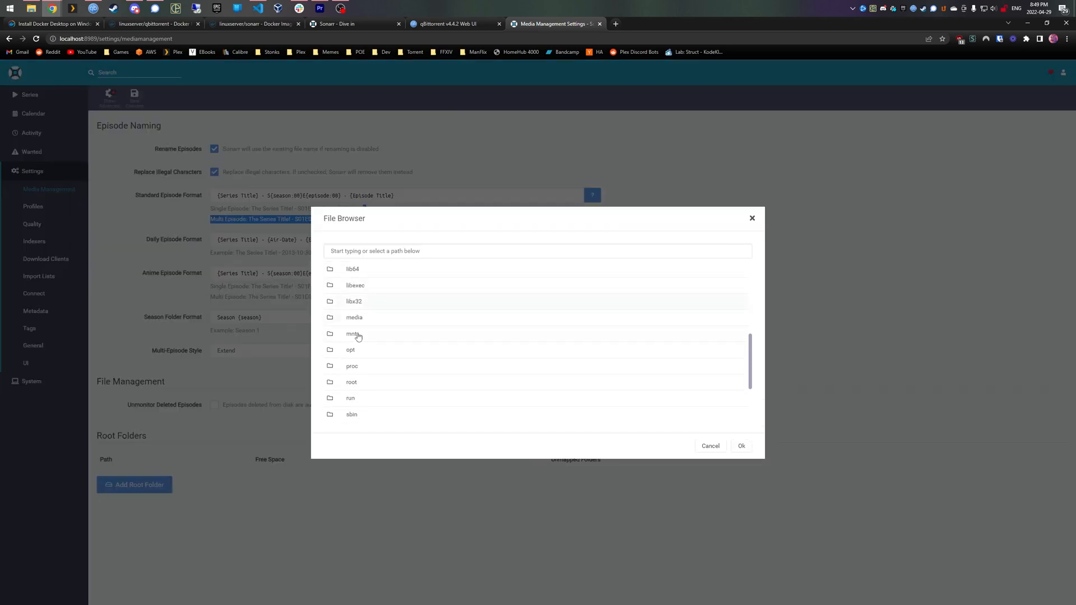
left_click(354, 317)
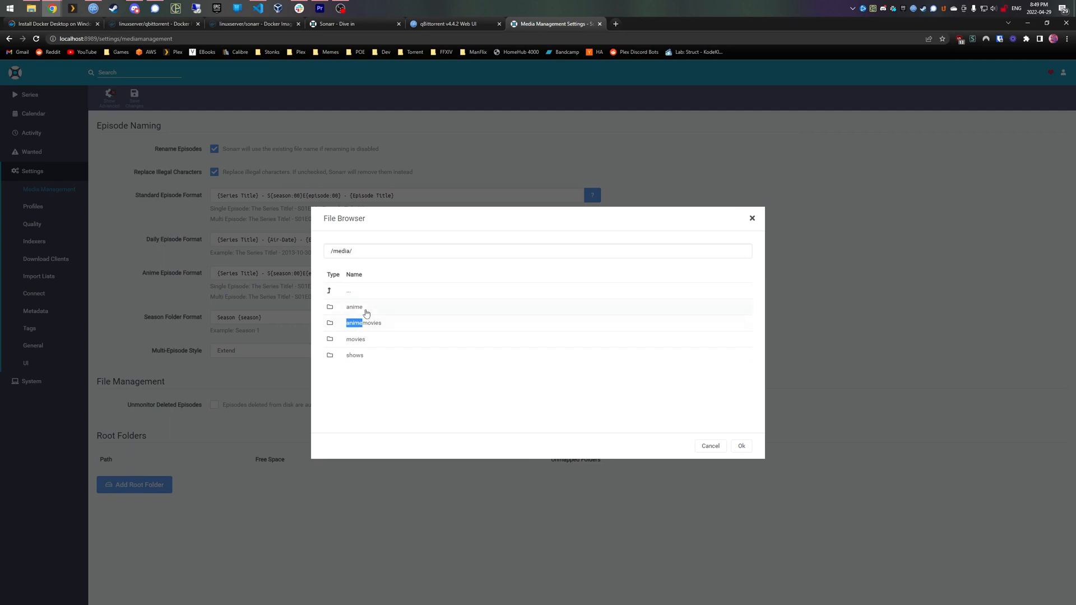
left_click(741, 446)
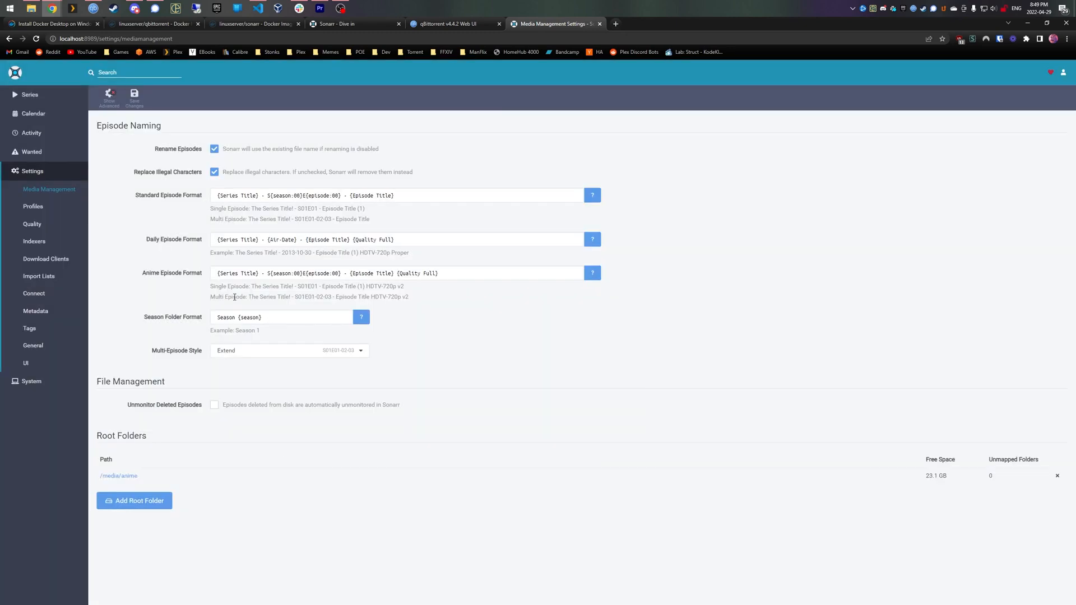
mouse_move(31, 132)
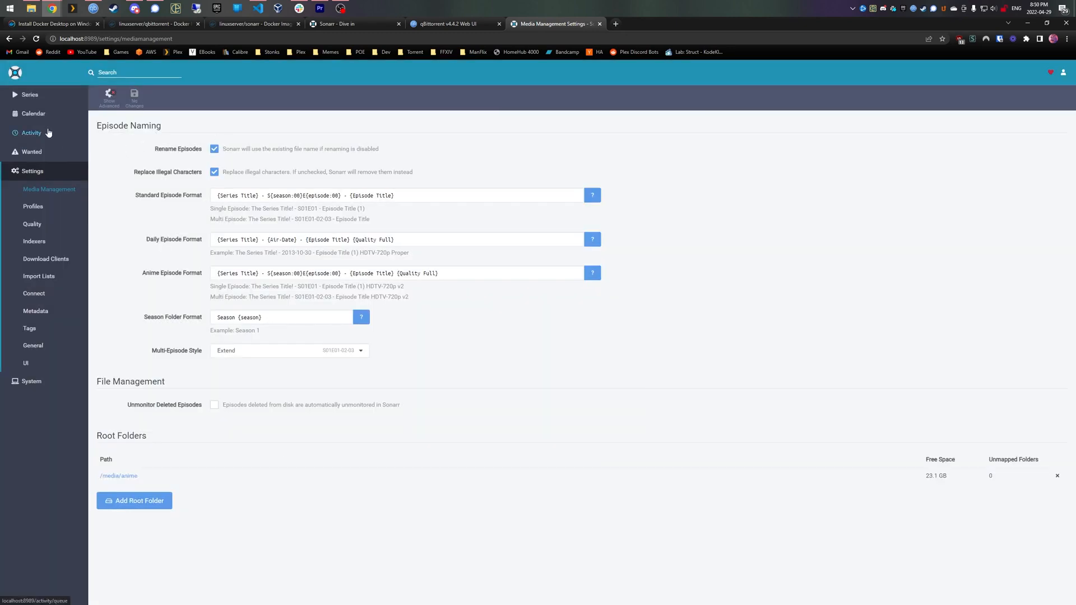
left_click(29, 95)
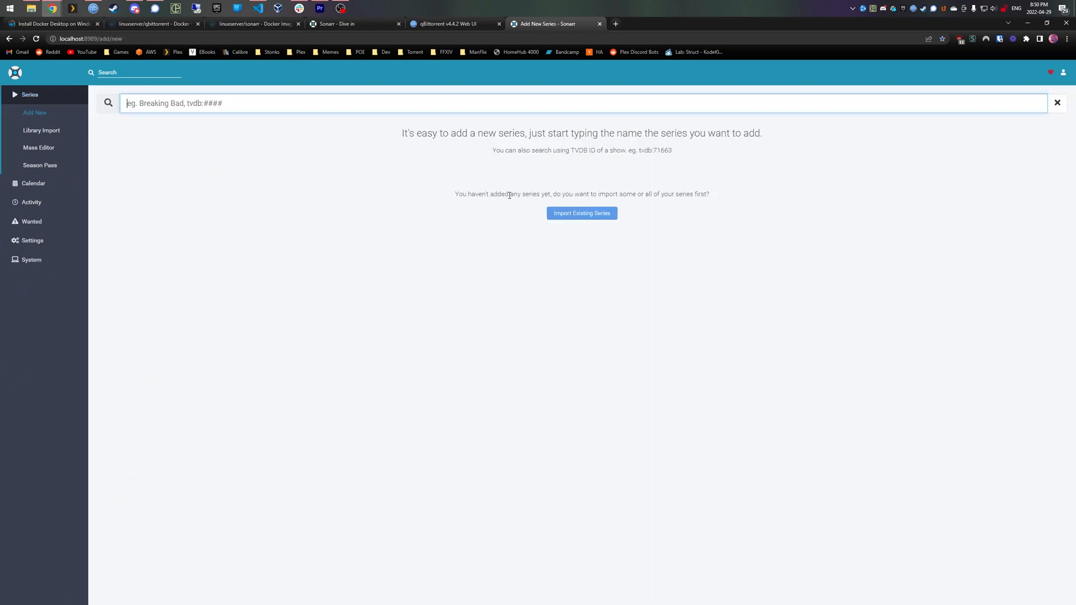
Search for SPY x FAMILY and add it with Series Type set to Anime
type("spyxd")
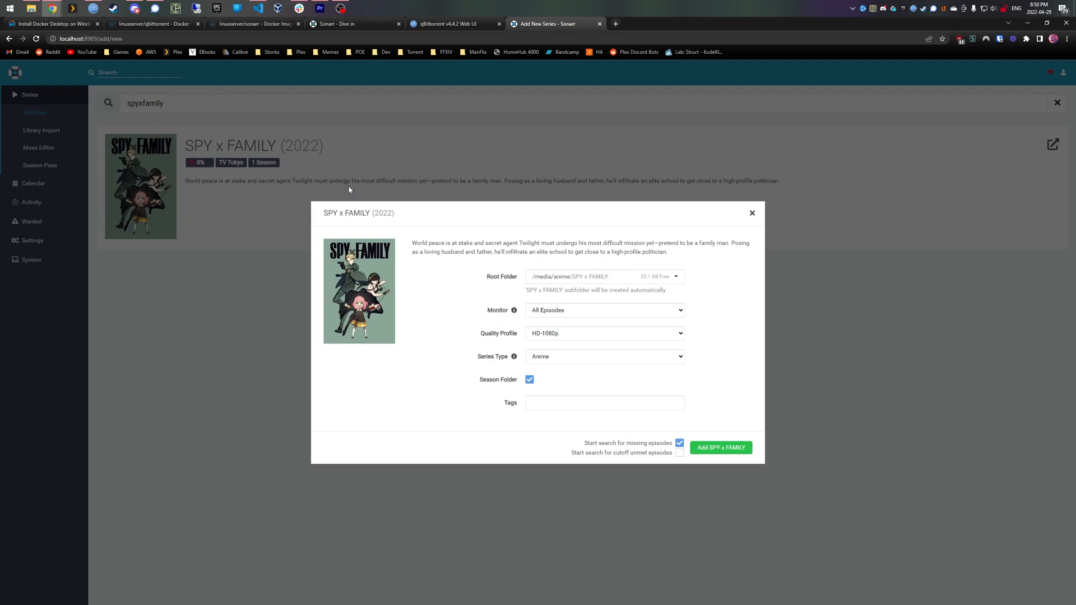
left_click(604, 356)
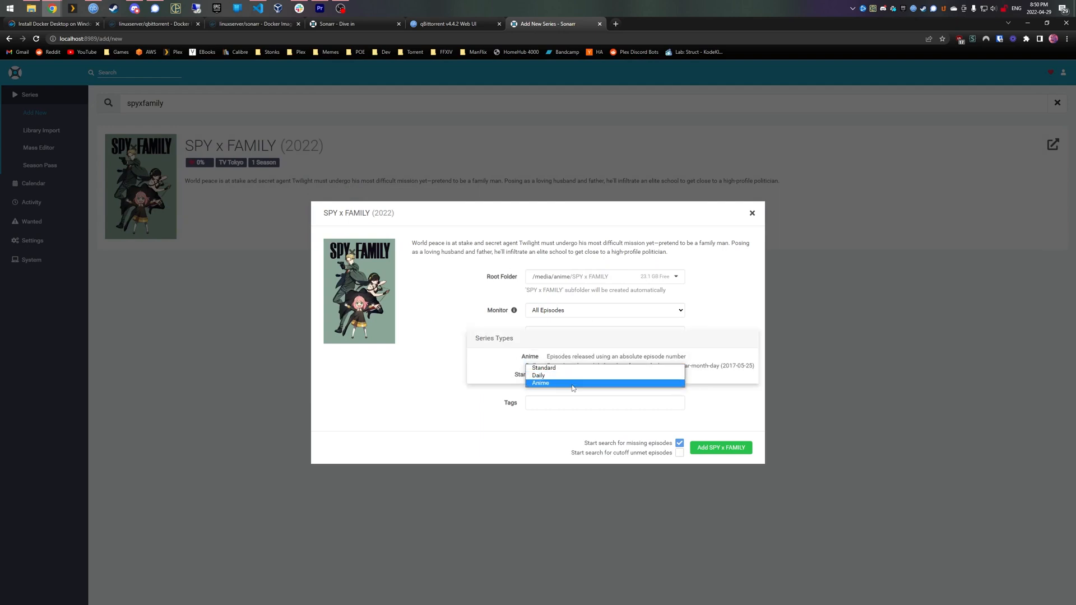
left_click(541, 384)
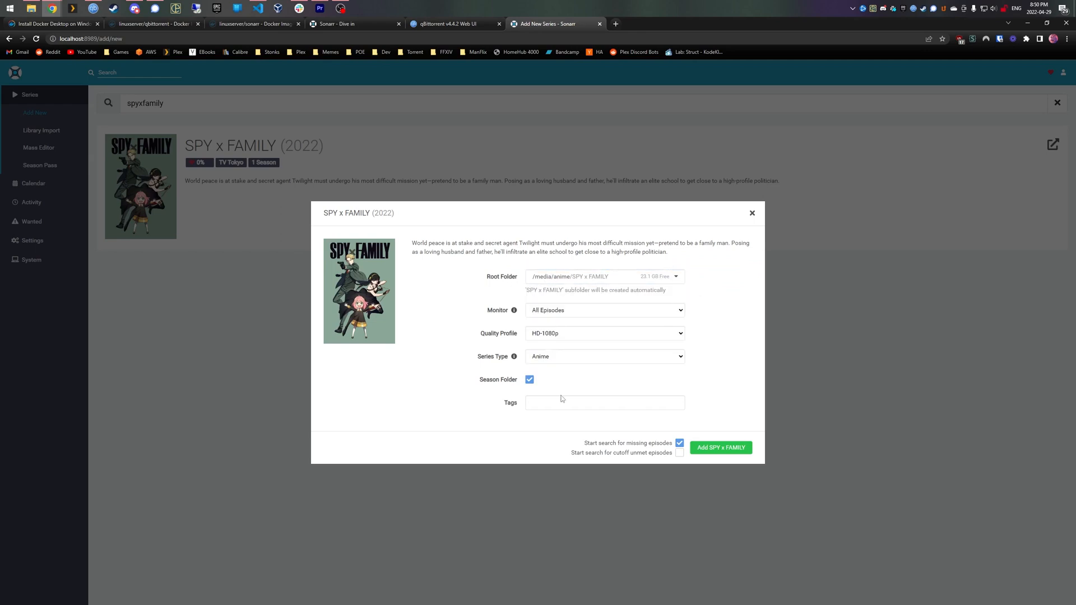
left_click(721, 447)
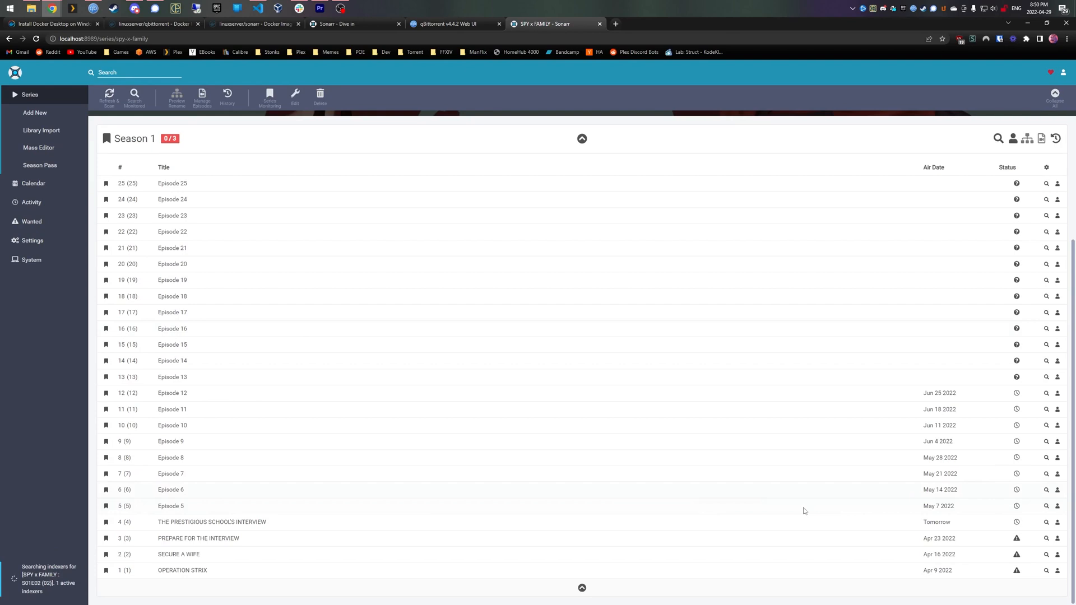
Check the Activity queue for the three SPY x FAMILY episodes, then view qBittorrent
double_click(938, 506)
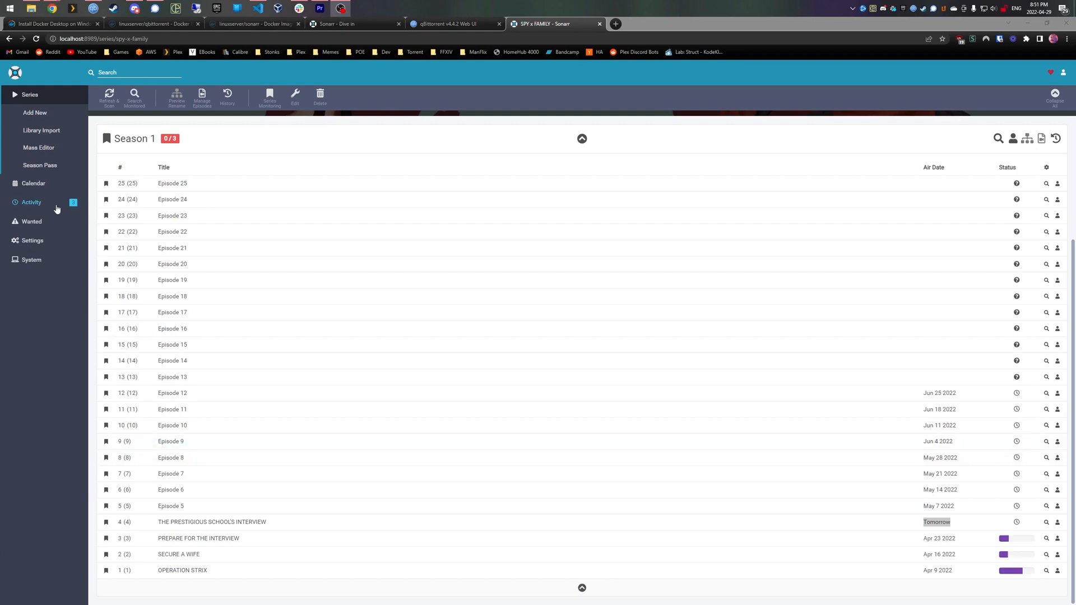
left_click(31, 133)
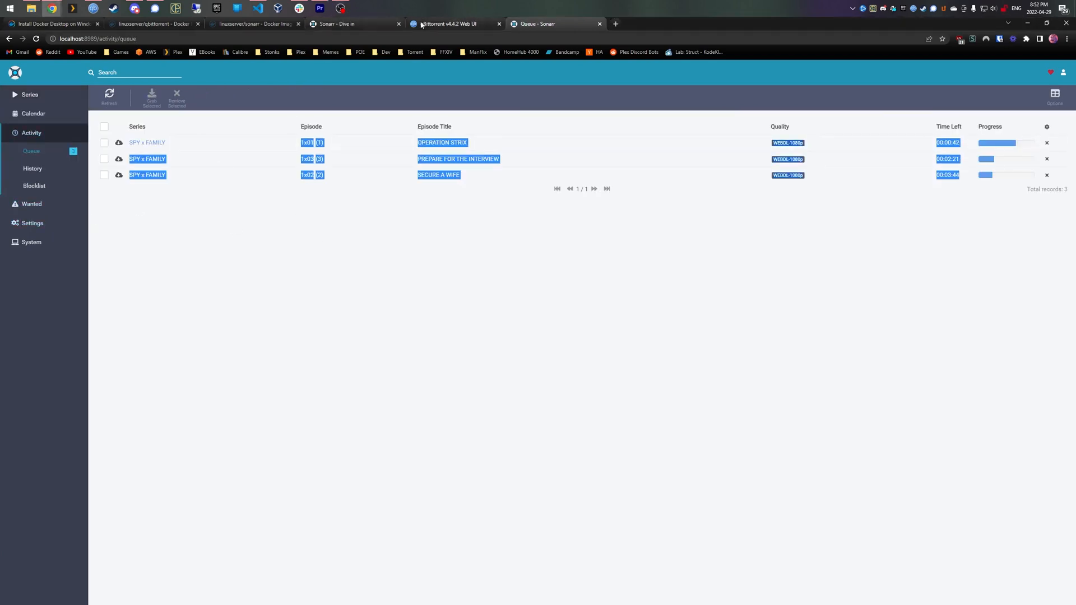
left_click(449, 24)
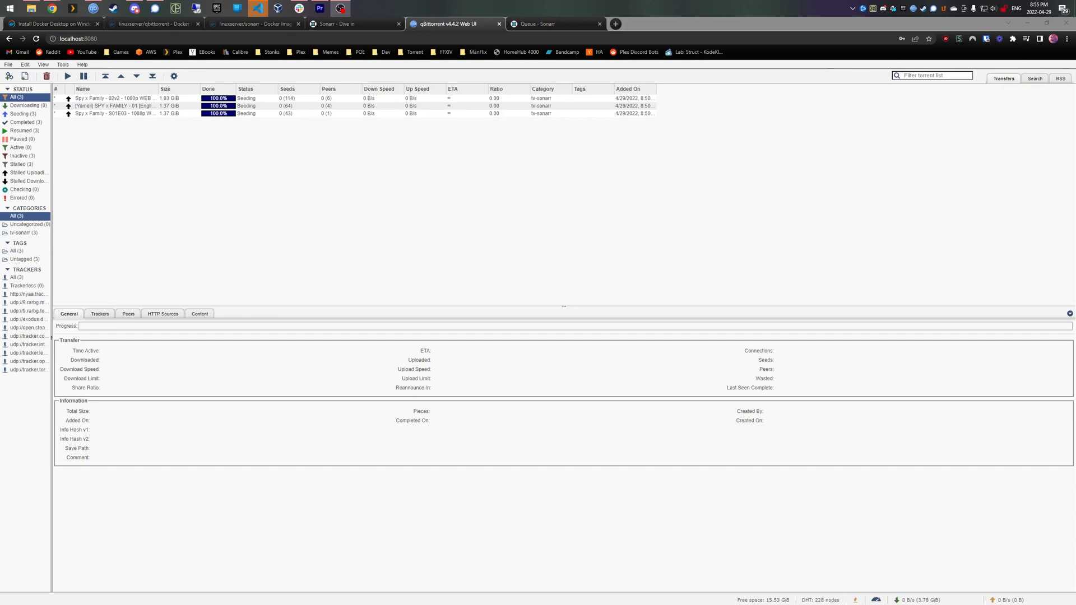
Confirm the three torrents are at 100% and view the SPY x FAMILY folder
left_click(933, 76)
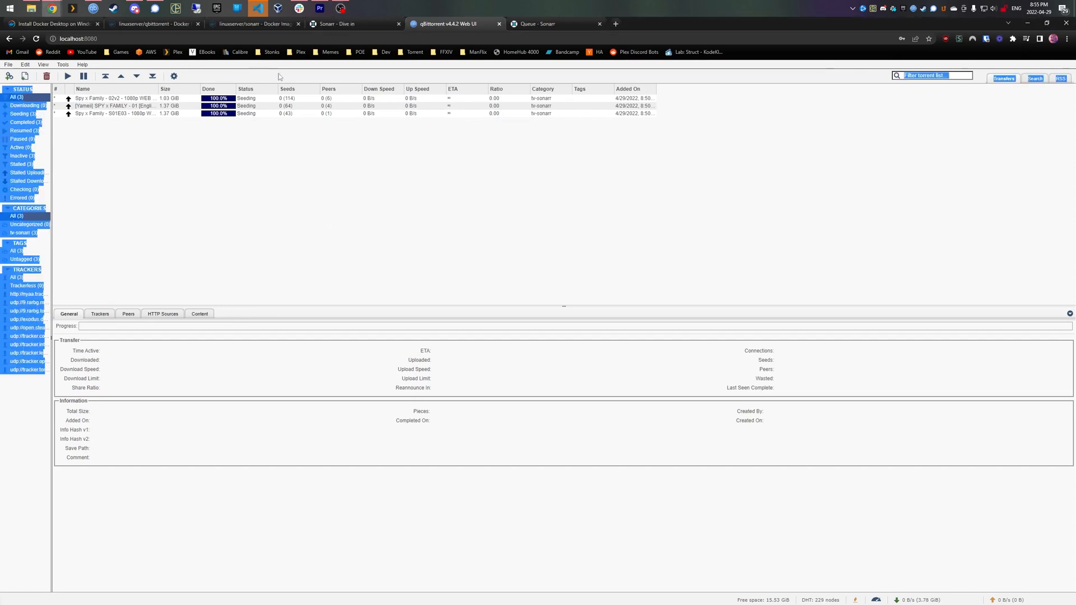
left_click(553, 24)
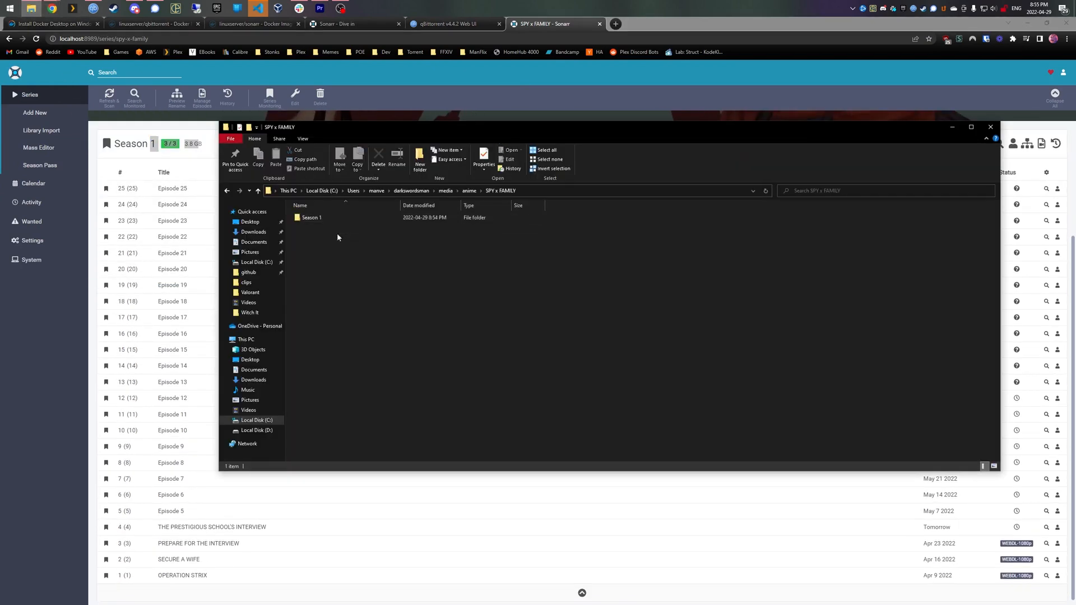
Open the Season 1 folder and play episode S01E02 SECURE A WIFE
double_click(312, 218)
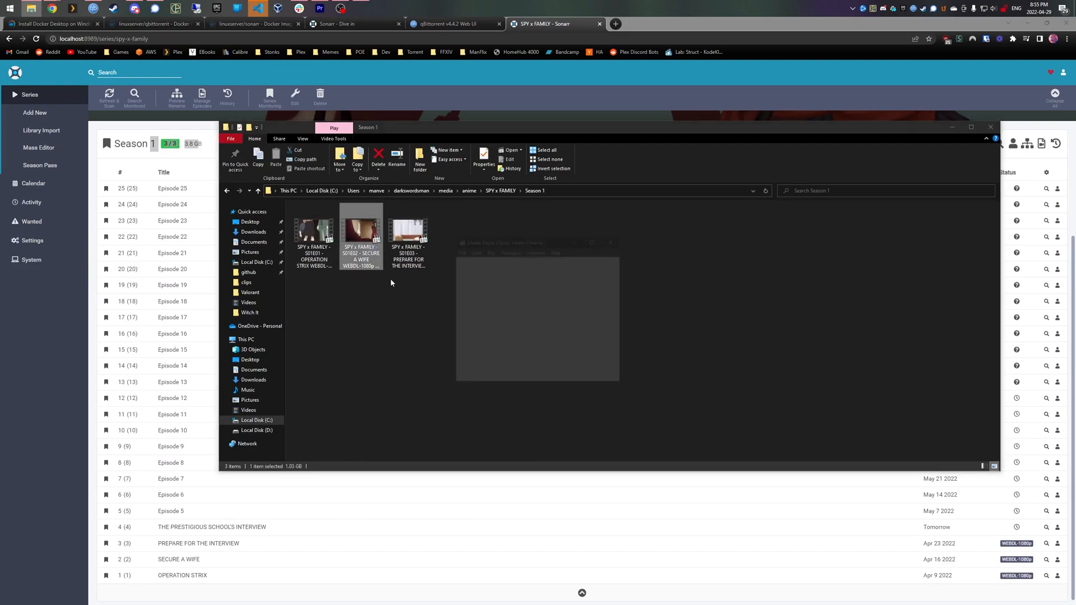
double_click(361, 233)
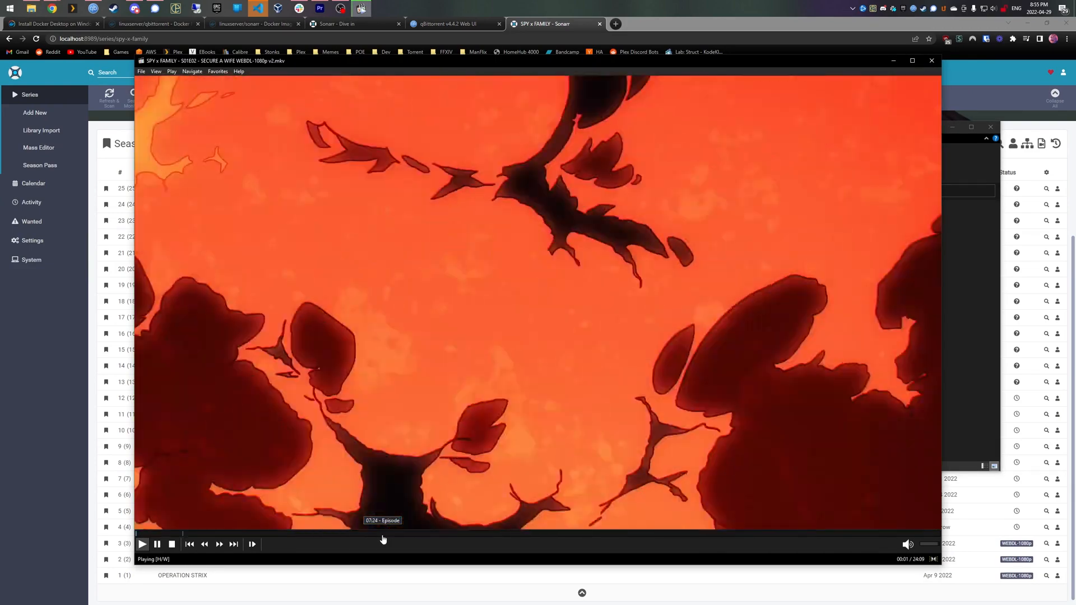